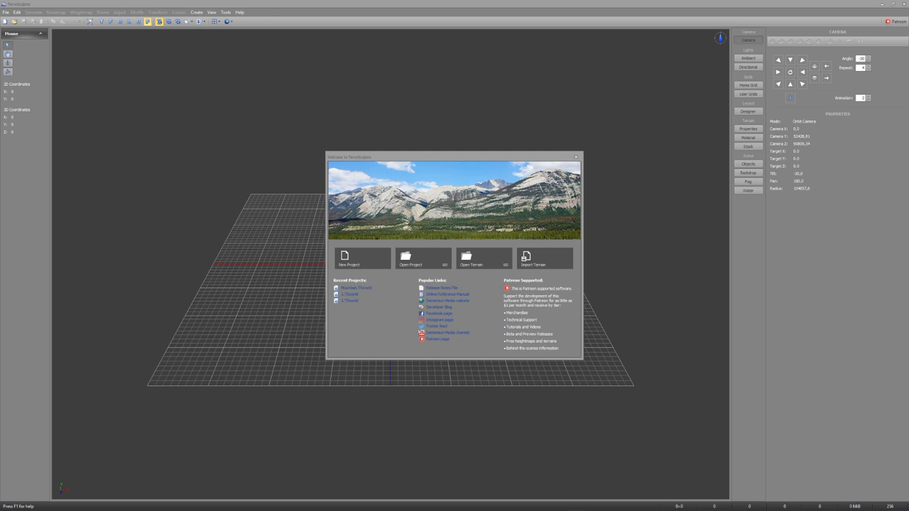
# Step: Create a new untitled flat terrain from the Welcome window's New Project option
pyautogui.moveTo(454, 156); pyautogui.dragTo(466, 154)
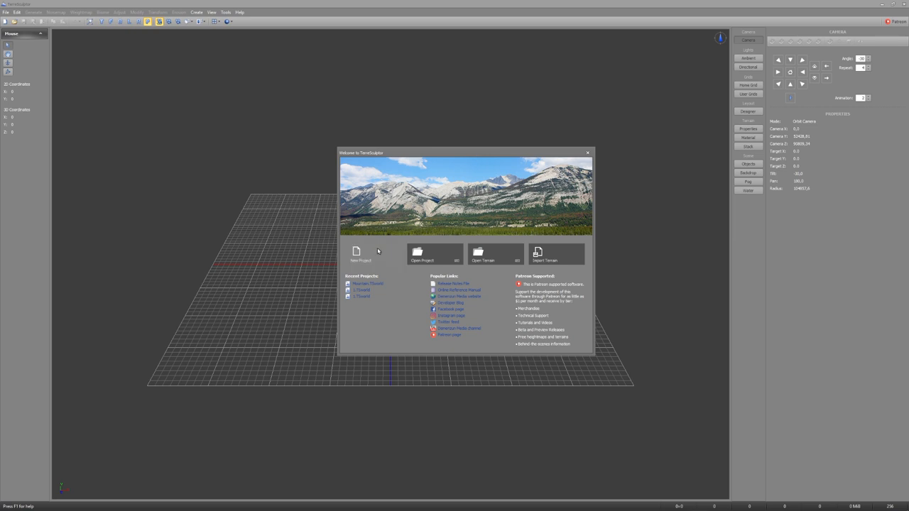
pyautogui.click(356, 254)
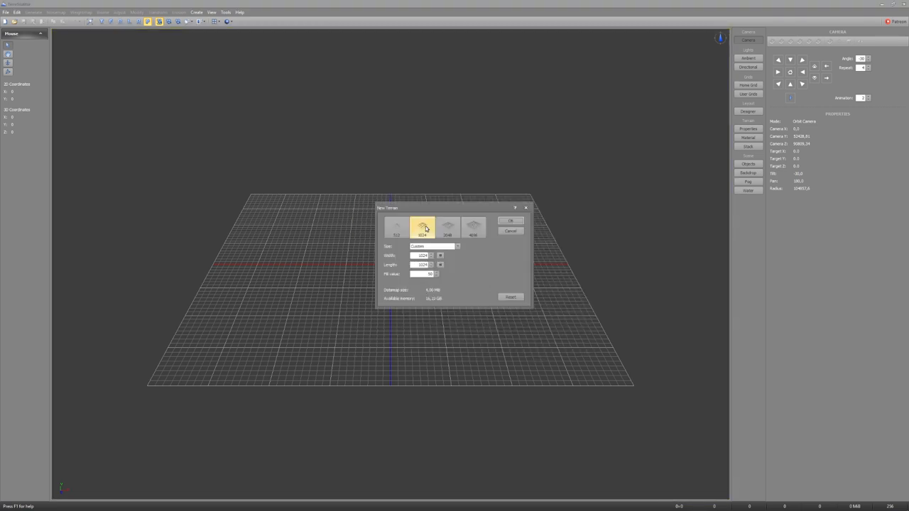
pyautogui.click(512, 220)
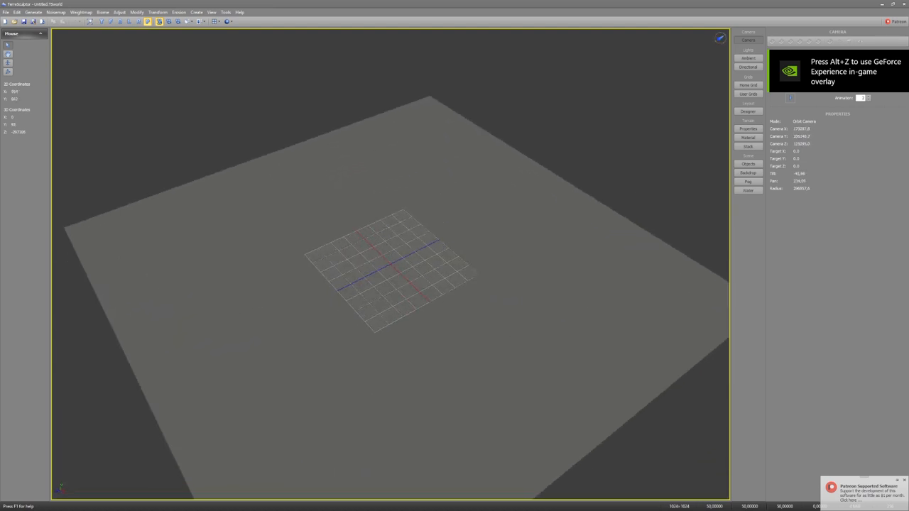
pyautogui.moveTo(485, 256)
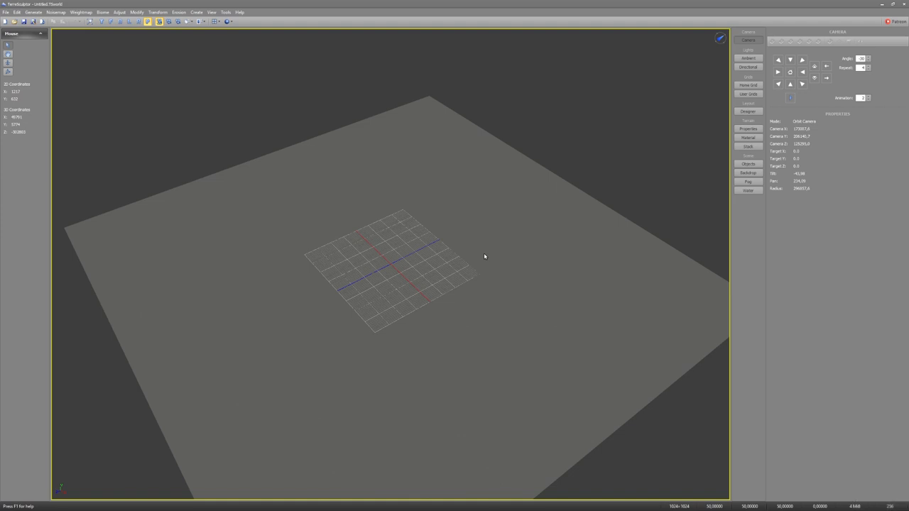
pyautogui.moveTo(491, 247)
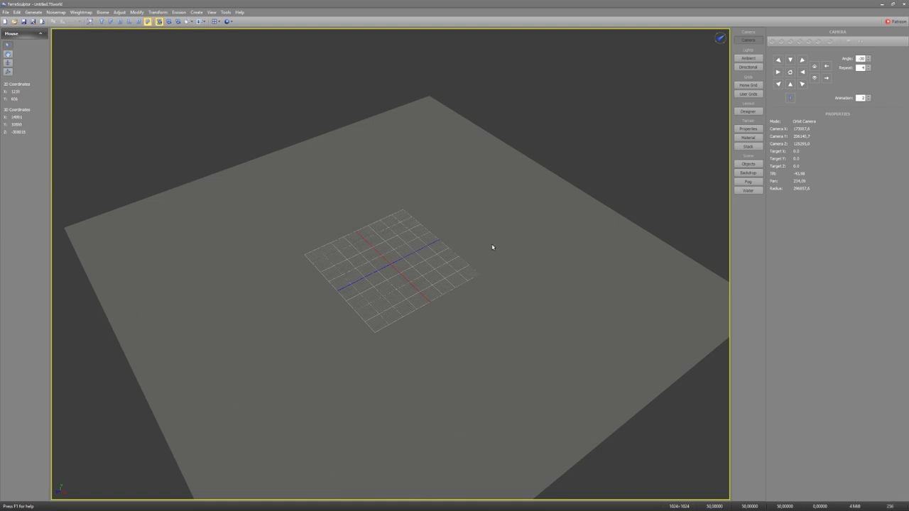
# Step: Generate a mountain-preset heightmap onto the terrain with the Gradient Heightmap Generator
pyautogui.click(55, 11)
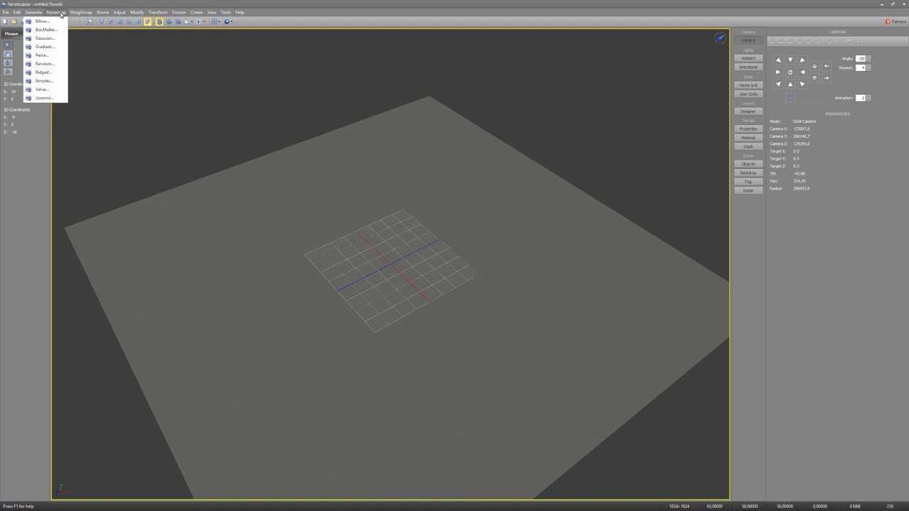
pyautogui.click(42, 46)
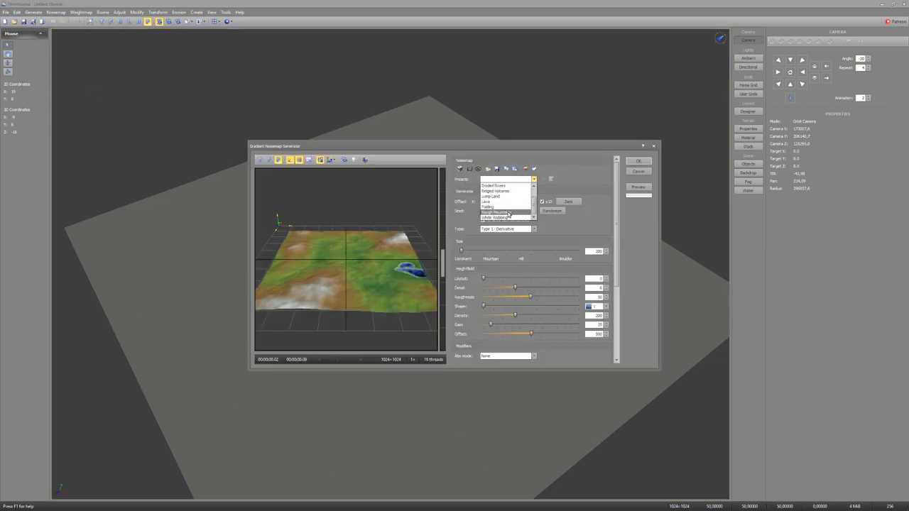
pyautogui.click(503, 212)
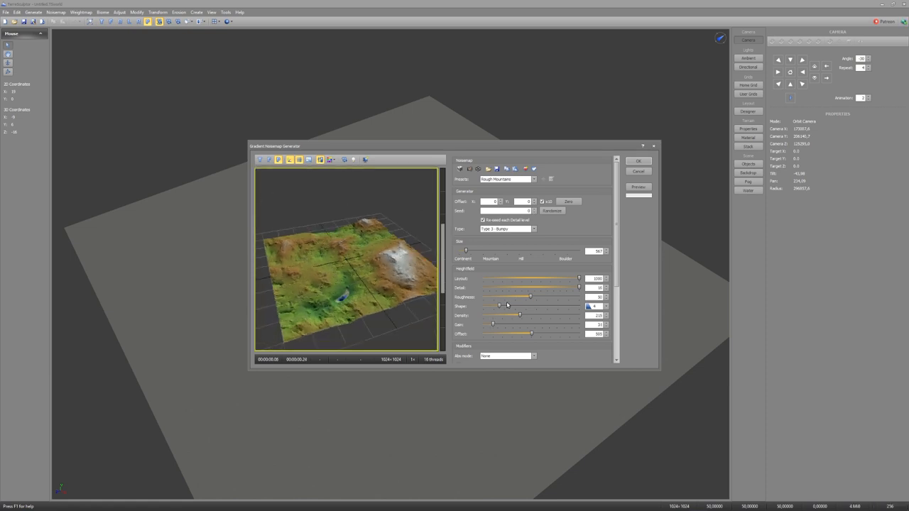
pyautogui.moveTo(500, 307); pyautogui.dragTo(500, 307)
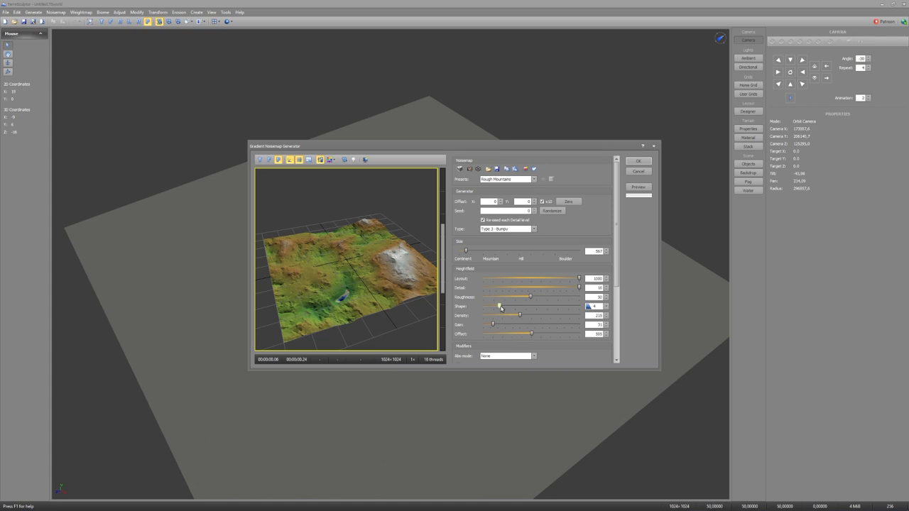
pyautogui.moveTo(531, 334); pyautogui.dragTo(537, 334)
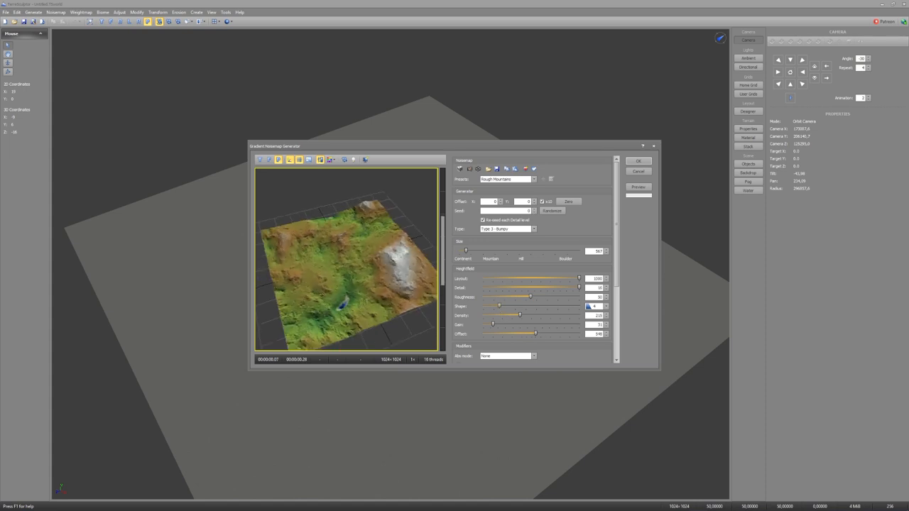
pyautogui.click(638, 170)
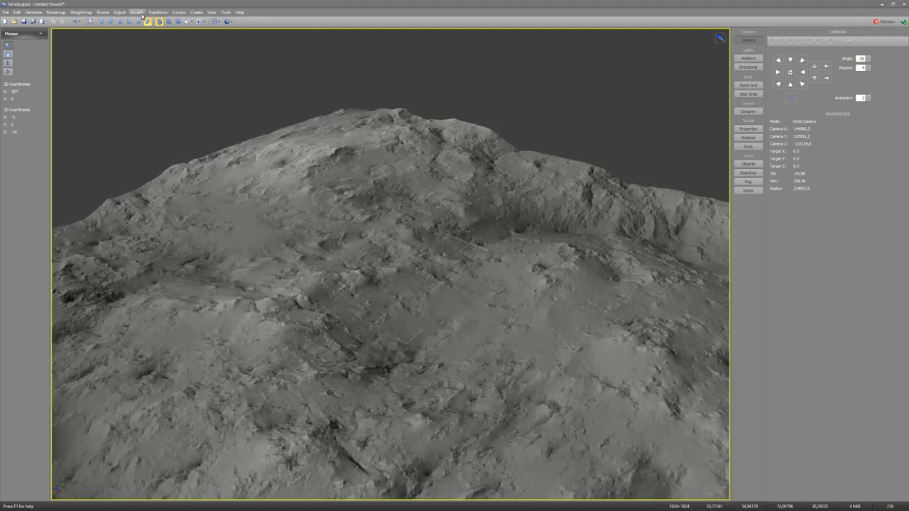
# Step: Apply the erosion filter to carve gullies and ridges into the mountain terrain
pyautogui.click(158, 11)
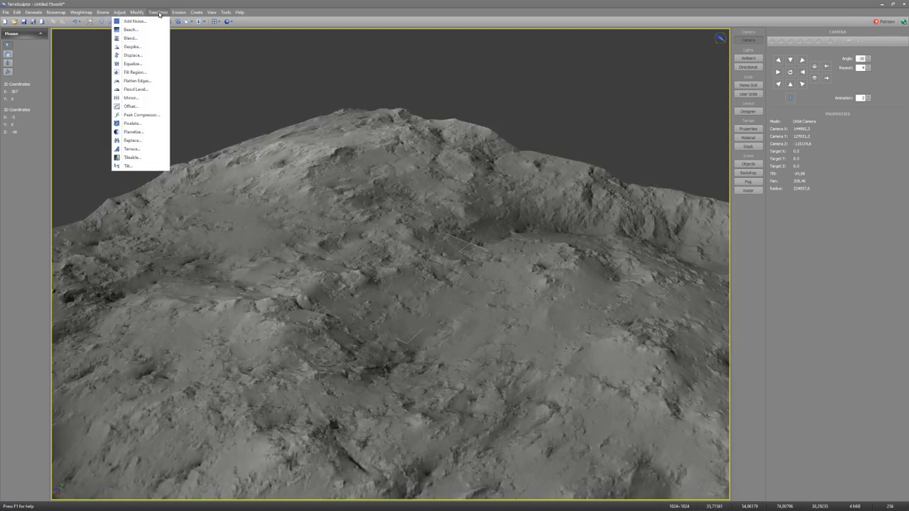
pyautogui.moveTo(142, 55)
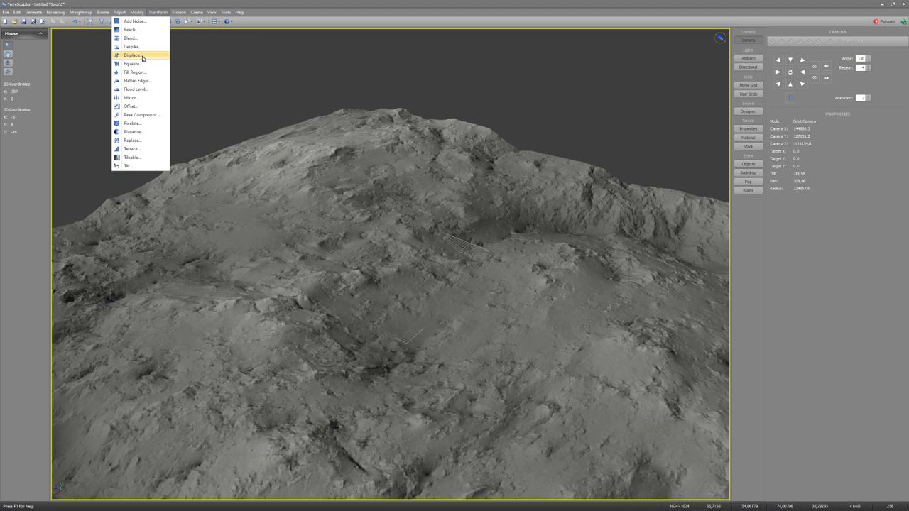
pyautogui.click(178, 11)
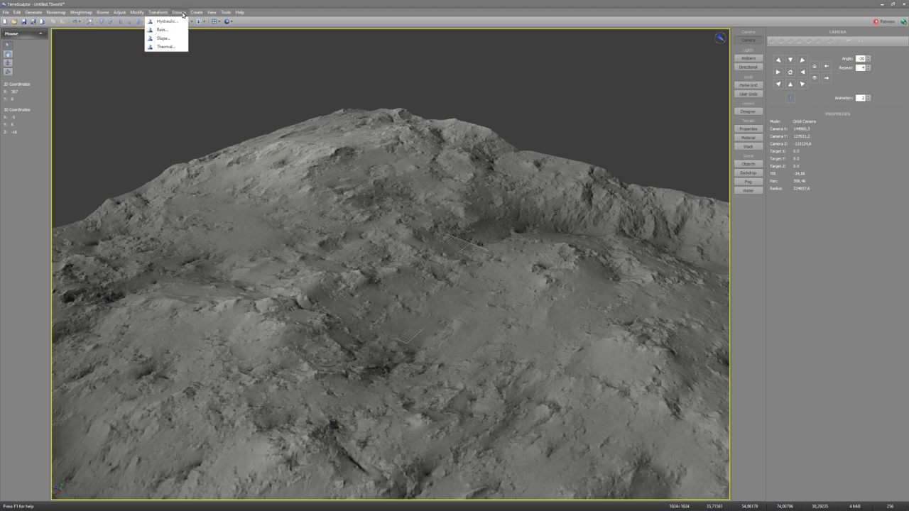
pyautogui.click(162, 29)
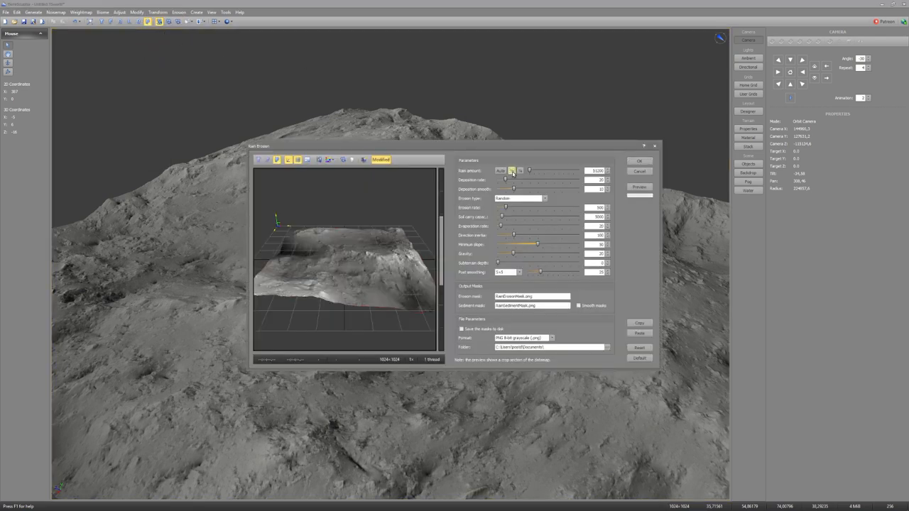
pyautogui.click(638, 162)
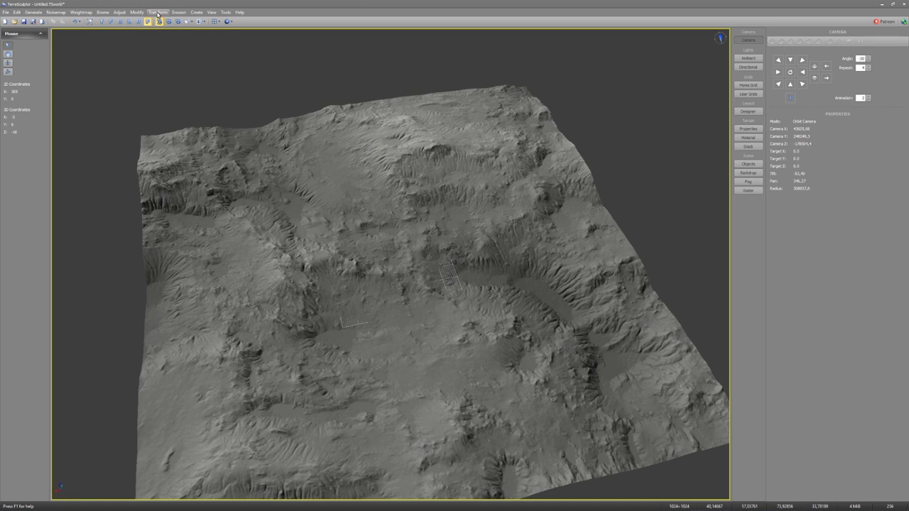
pyautogui.moveTo(51, 44)
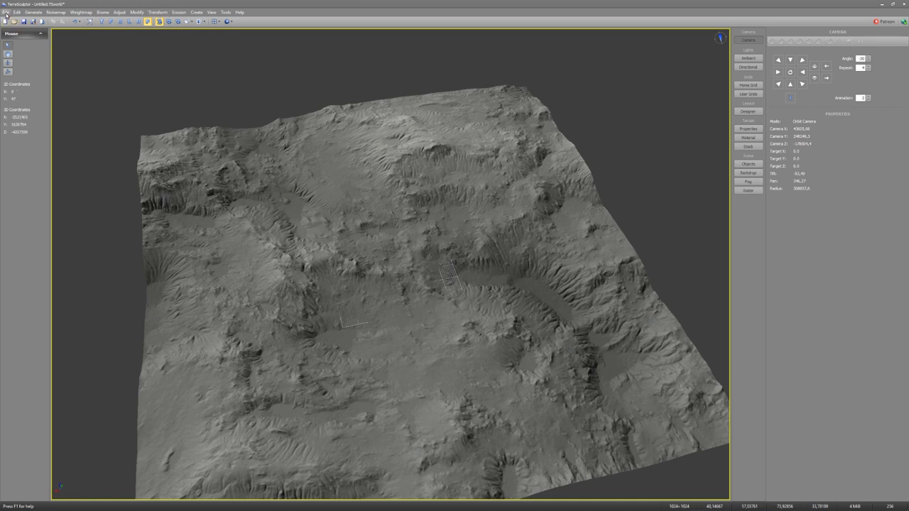
# Step: Export the eroded terrain as a heightmap file, choosing its data format
pyautogui.click(17, 12)
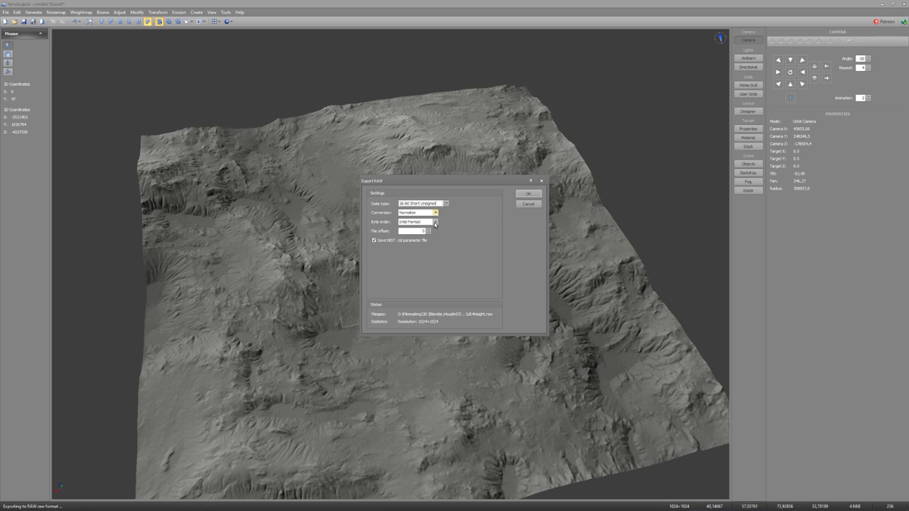
pyautogui.click(446, 204)
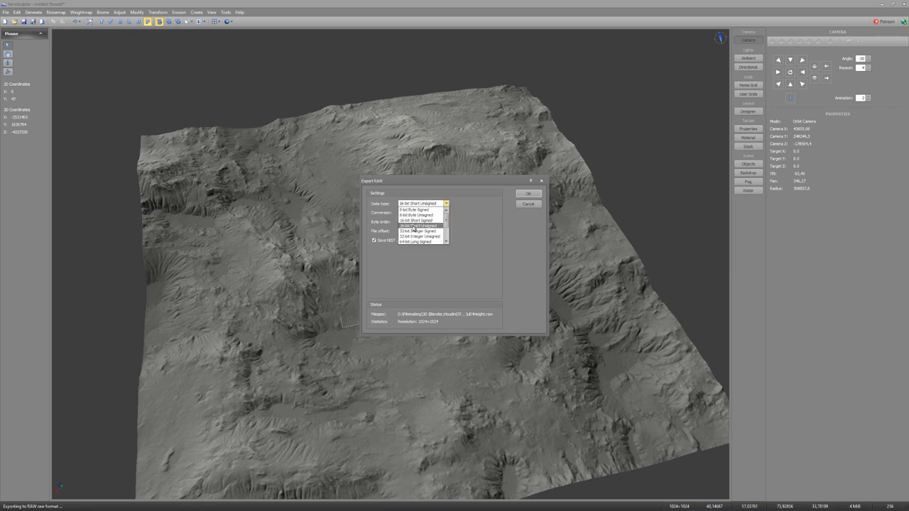
pyautogui.moveTo(426, 229)
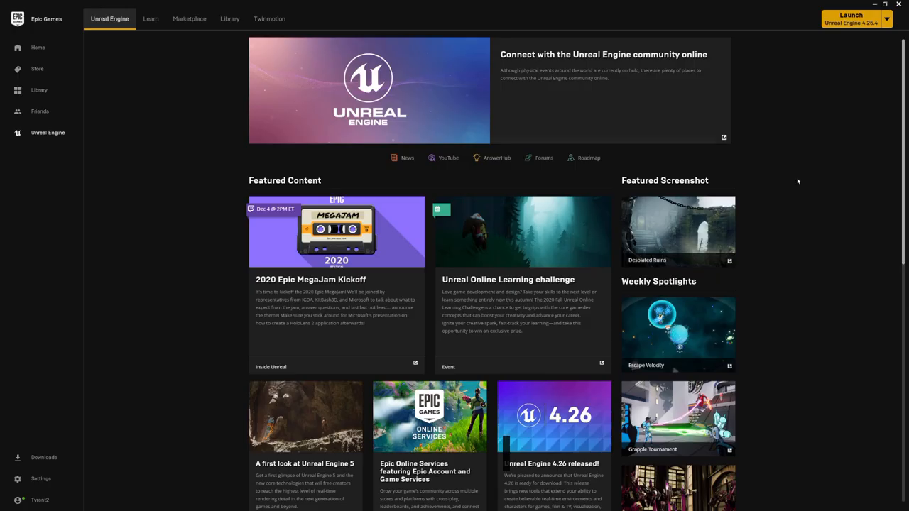
pyautogui.moveTo(799, 179)
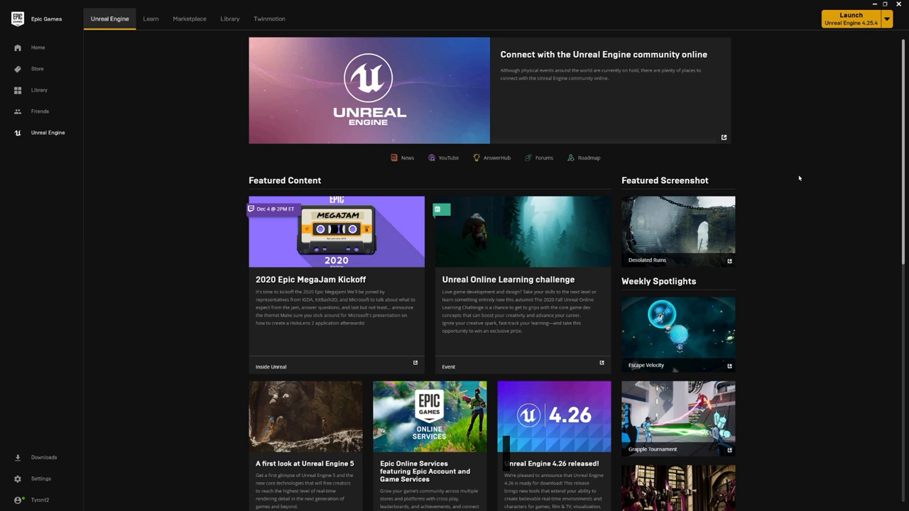
pyautogui.moveTo(814, 97)
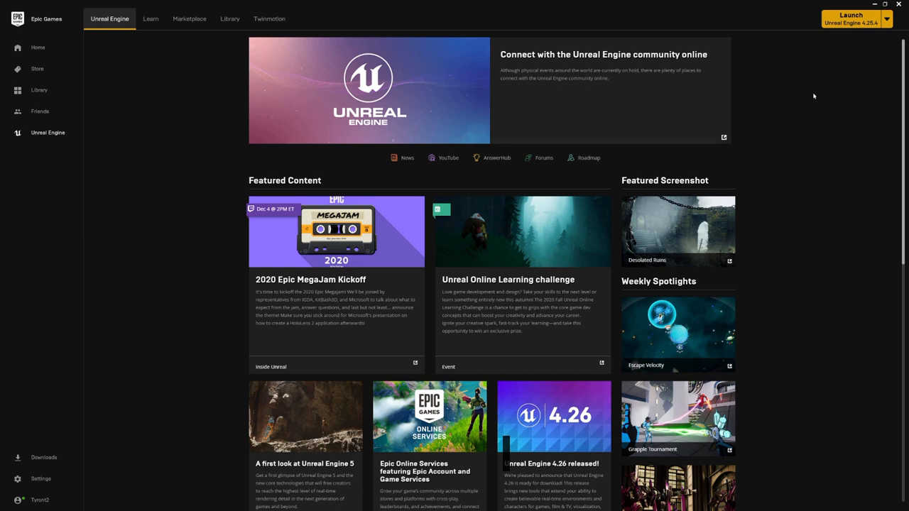
# Step: Launch Unreal Engine from the Epic Games Launcher
pyautogui.click(851, 17)
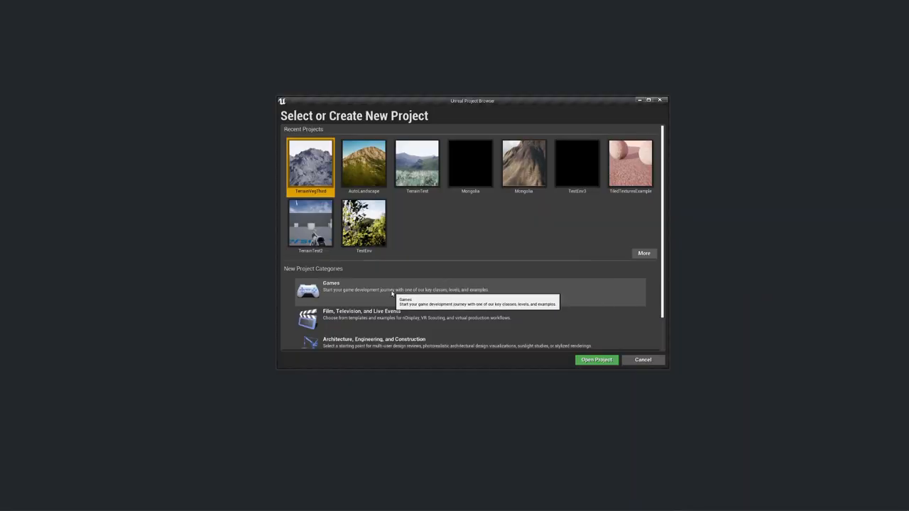
pyautogui.moveTo(362, 318)
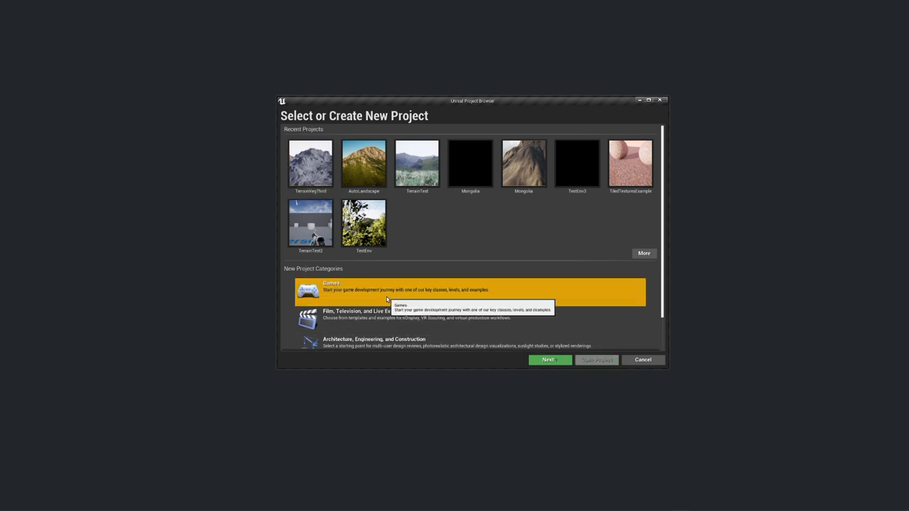
# Step: Choose the Third Person template and set the starter content option
pyautogui.click(549, 361)
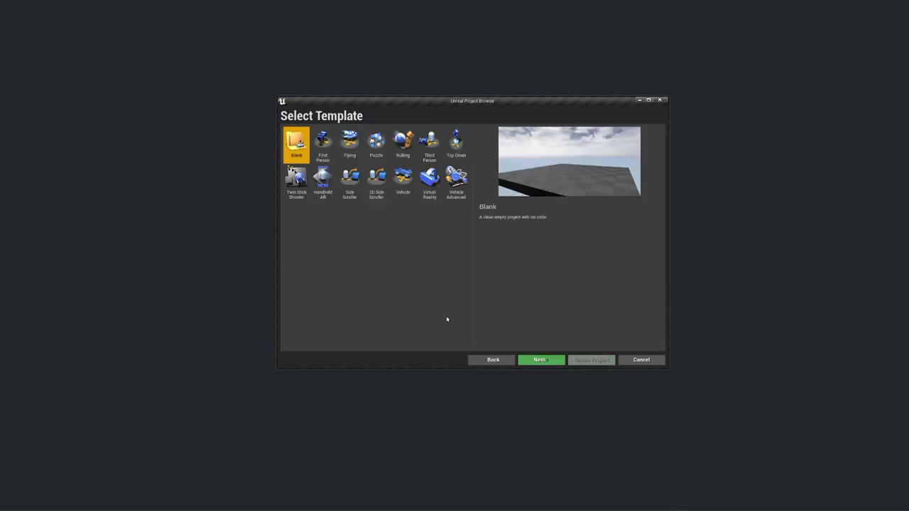
pyautogui.click(429, 142)
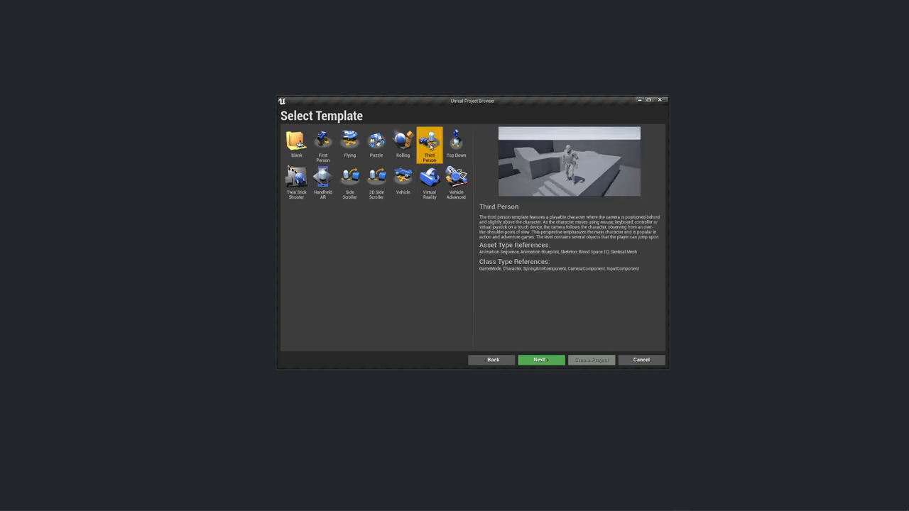
pyautogui.moveTo(552, 165)
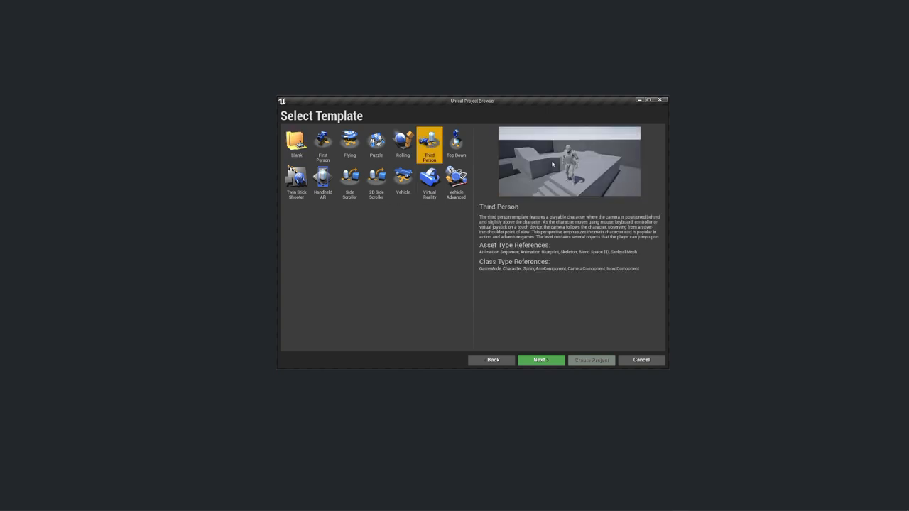
pyautogui.moveTo(540, 208)
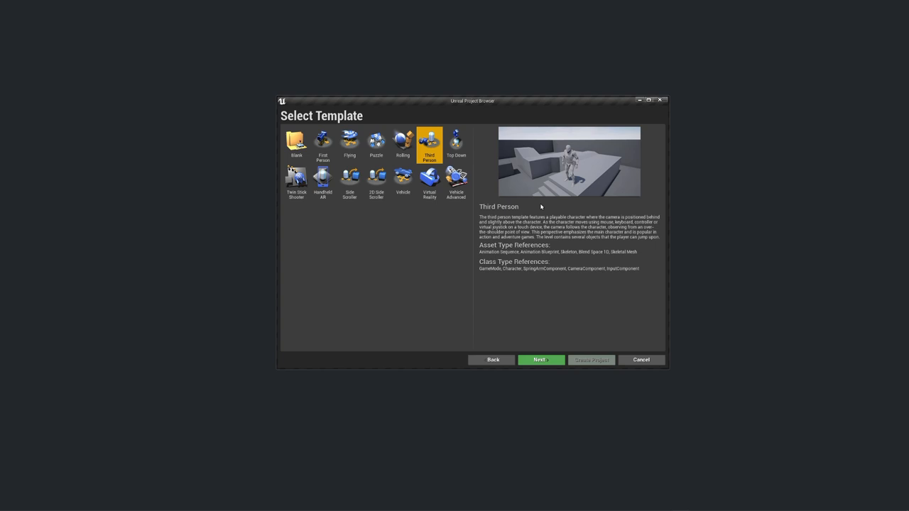
pyautogui.click(540, 360)
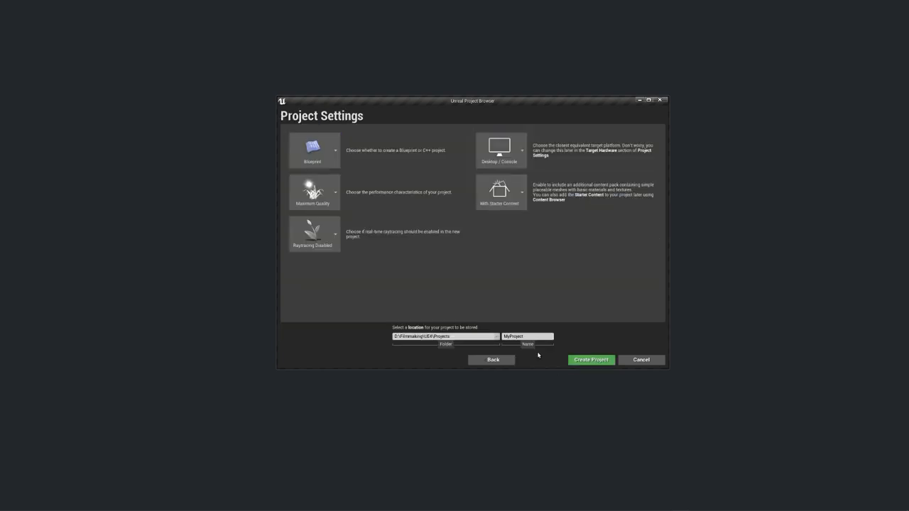
pyautogui.click(500, 193)
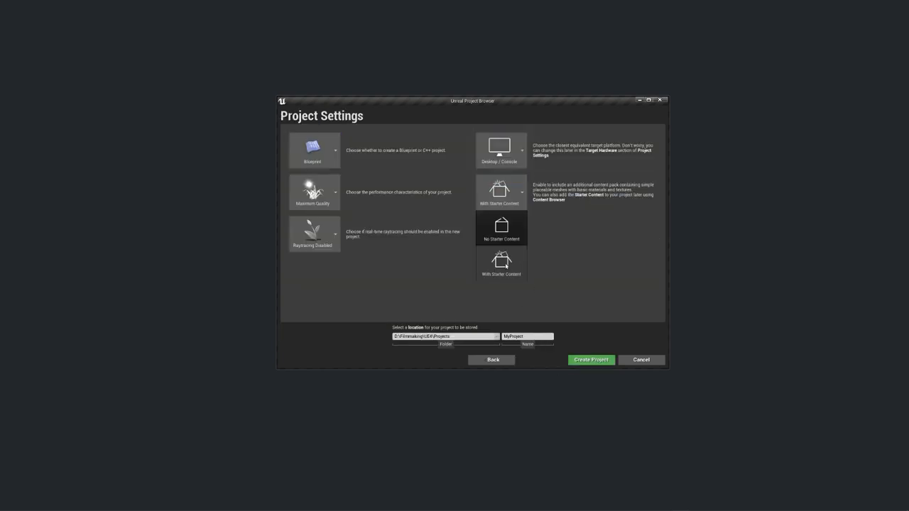
pyautogui.click(523, 194)
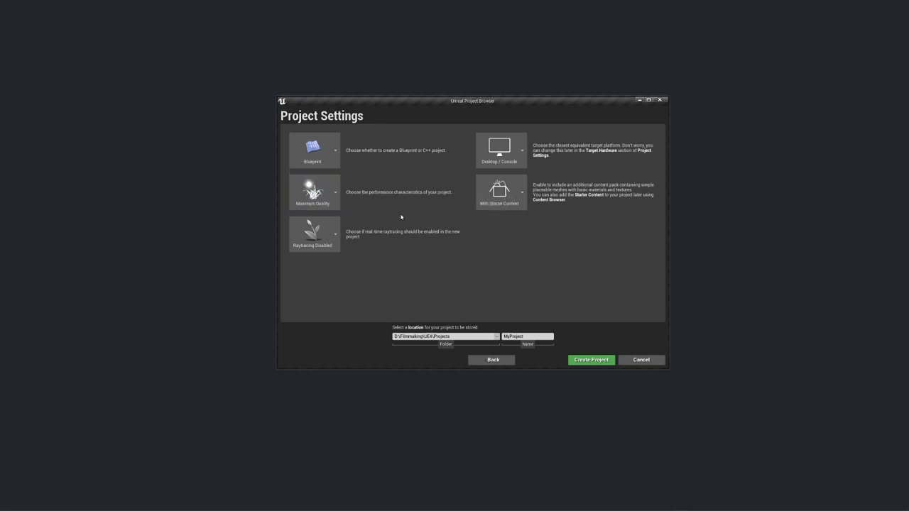
# Step: Name the project TutTerrain and create it
pyautogui.tripleClick(527, 335)
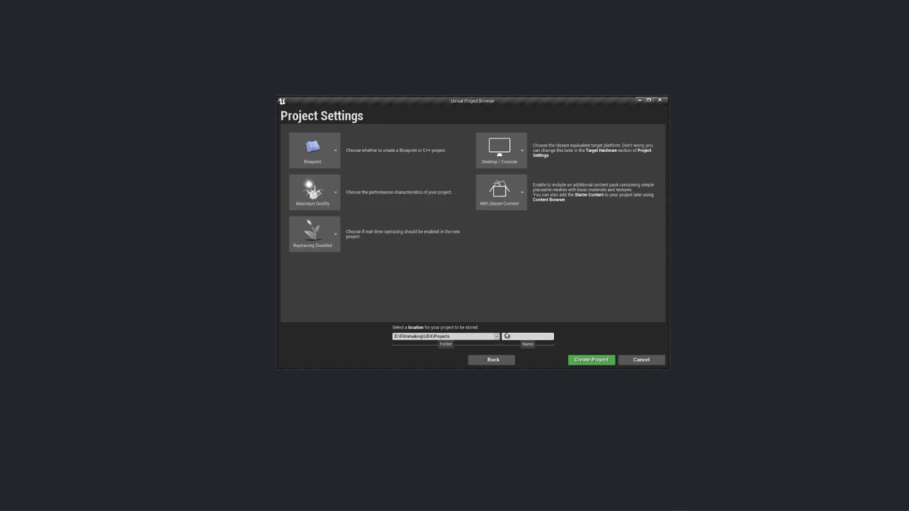
pyautogui.write('TutTerrain')
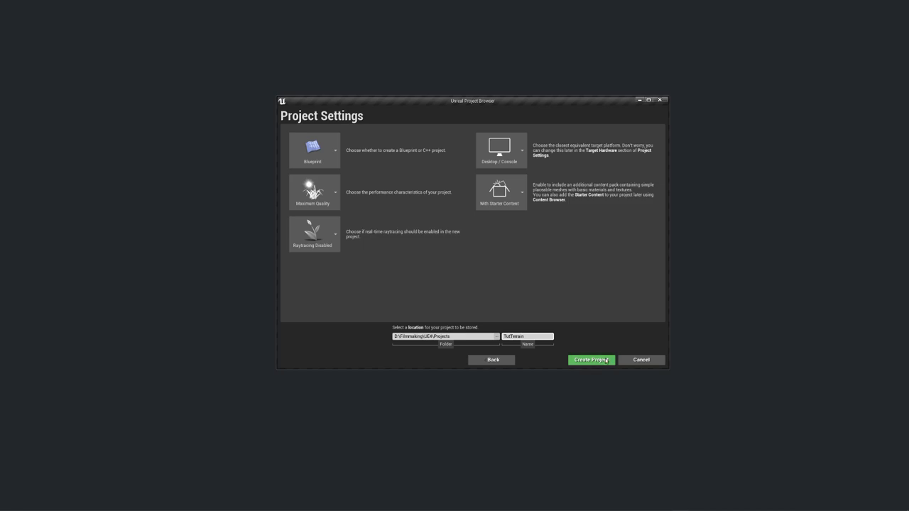
pyautogui.click(591, 360)
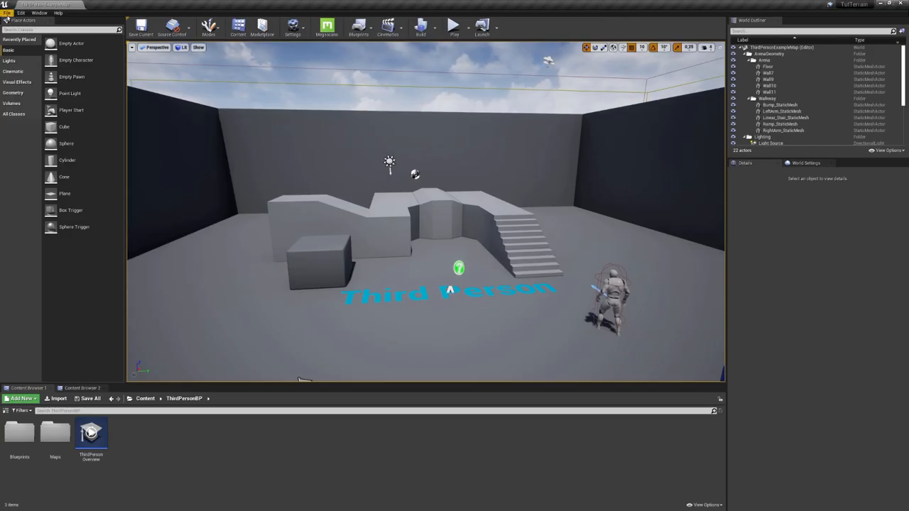
# Step: Create a new default level and save it
pyautogui.click(7, 13)
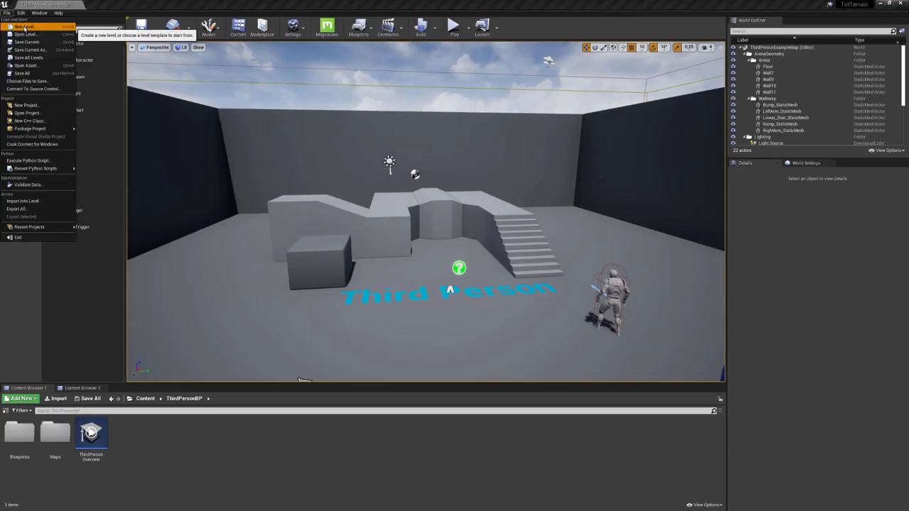
pyautogui.click(25, 26)
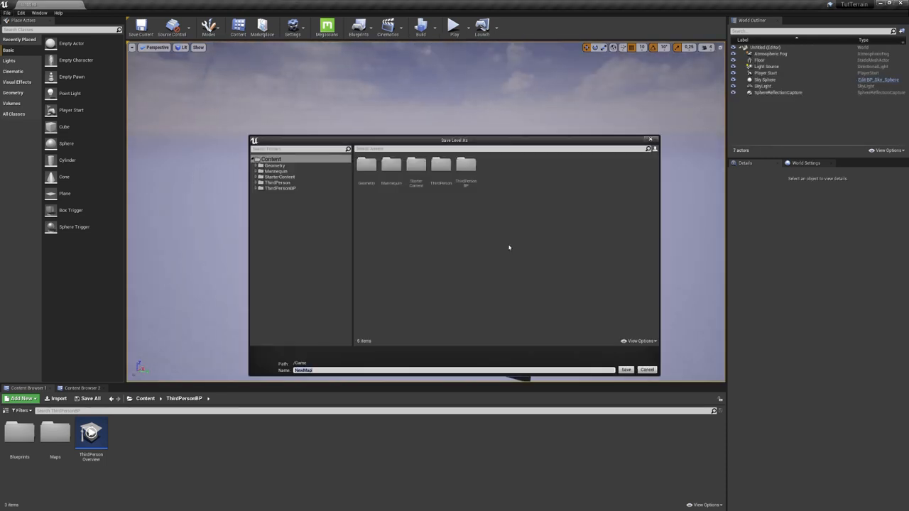
pyautogui.click(453, 25)
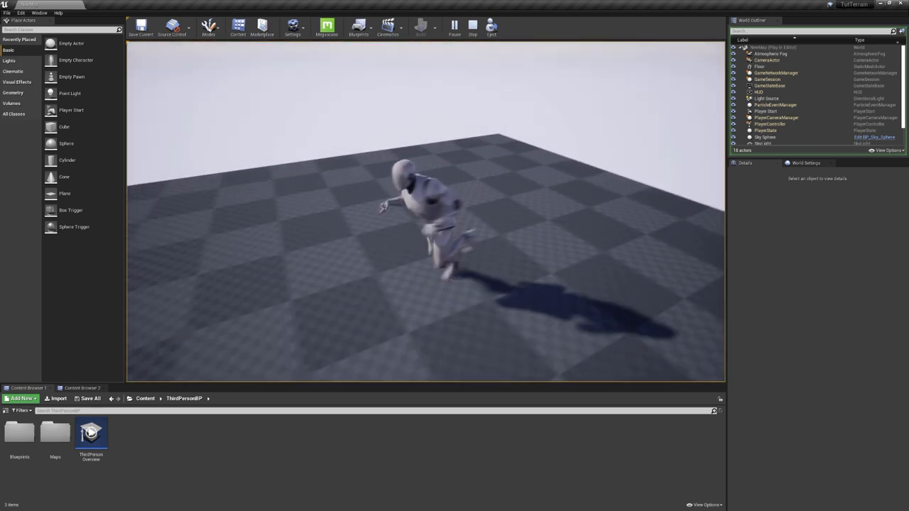
# Step: Stop the test play session and delete the floor slab
pyautogui.click(473, 26)
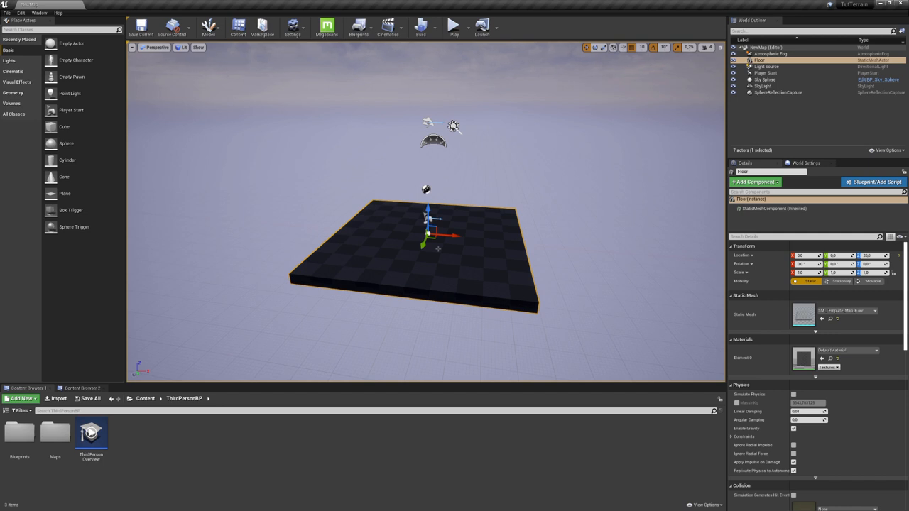
pyautogui.press('Delete')
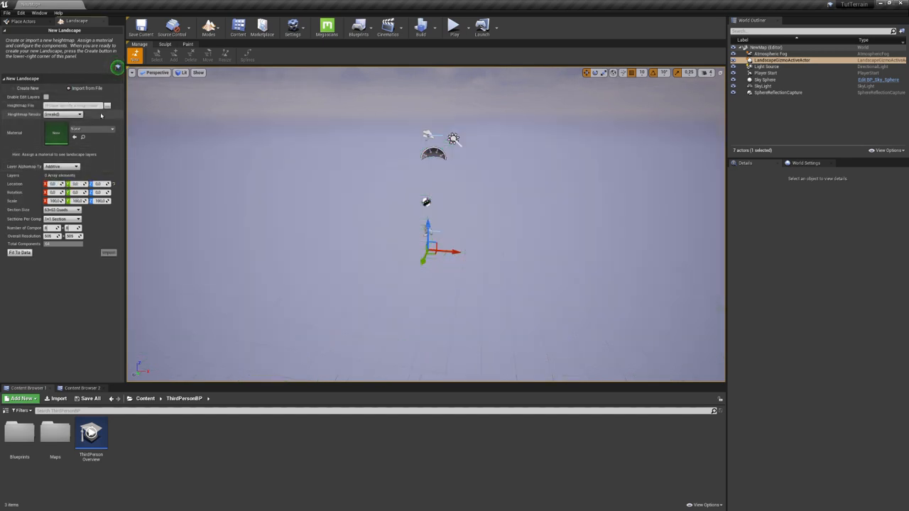
# Step: Load the exported .raw height file as the new landscape's heightmap and view its wireframe preview
pyautogui.click(108, 105)
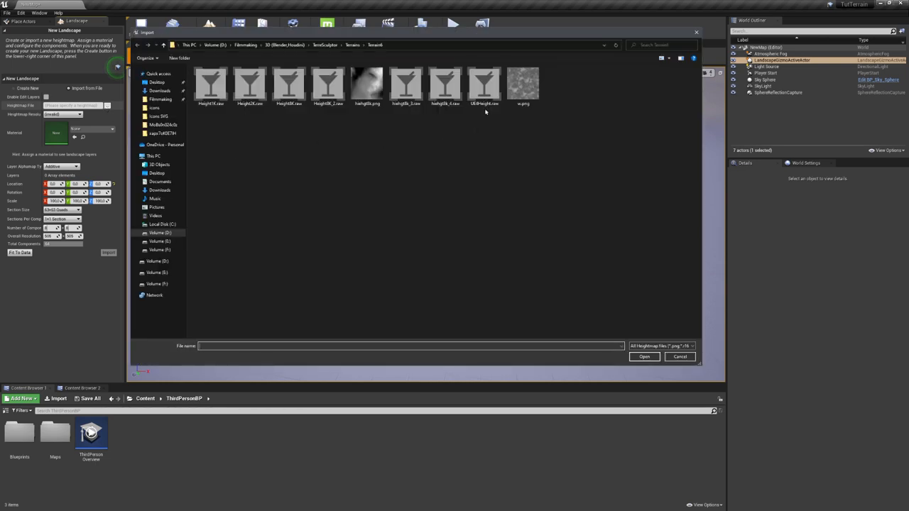
pyautogui.click(486, 85)
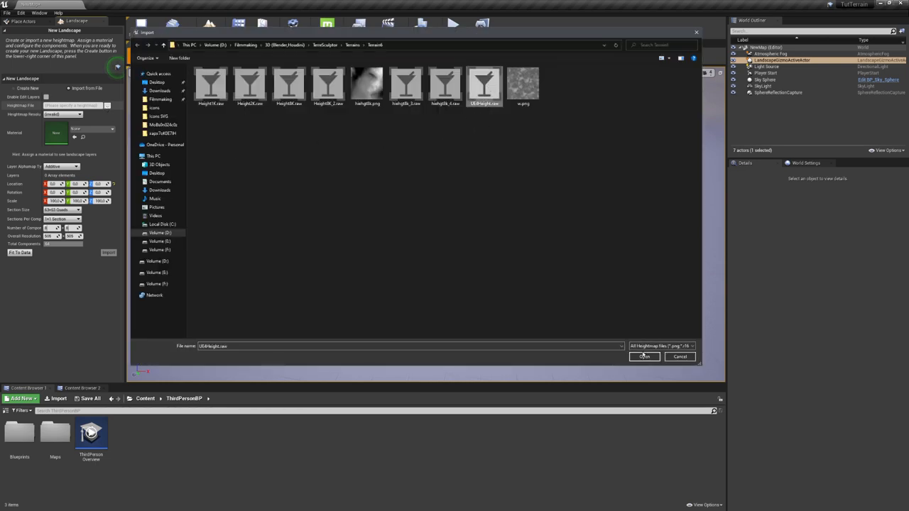
pyautogui.click(644, 355)
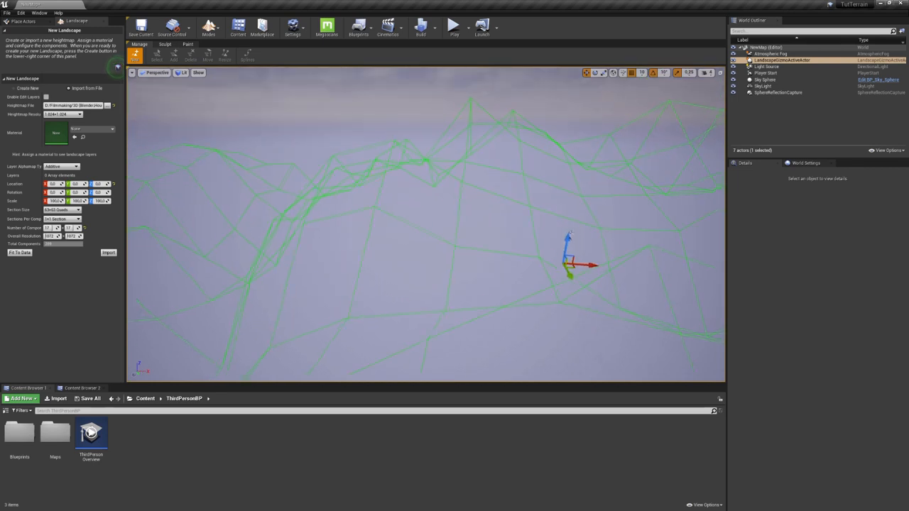
pyautogui.moveTo(568, 263); pyautogui.dragTo(358, 249)
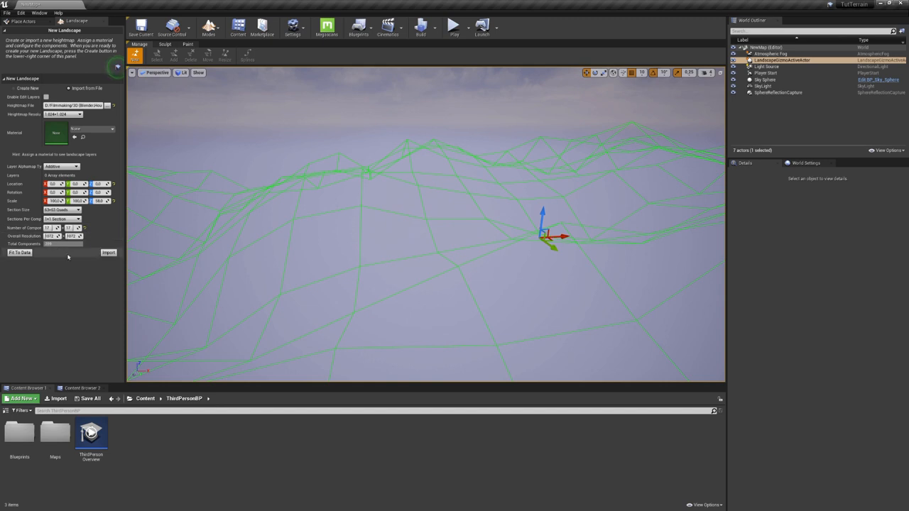
# Step: Import the heightmap to create the mountain landscape, then return to Place mode
pyautogui.click(108, 253)
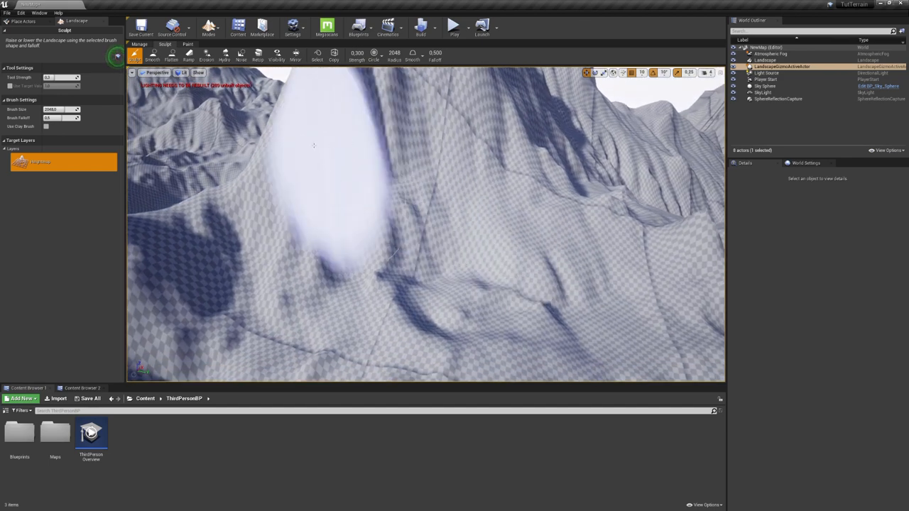
pyautogui.click(210, 27)
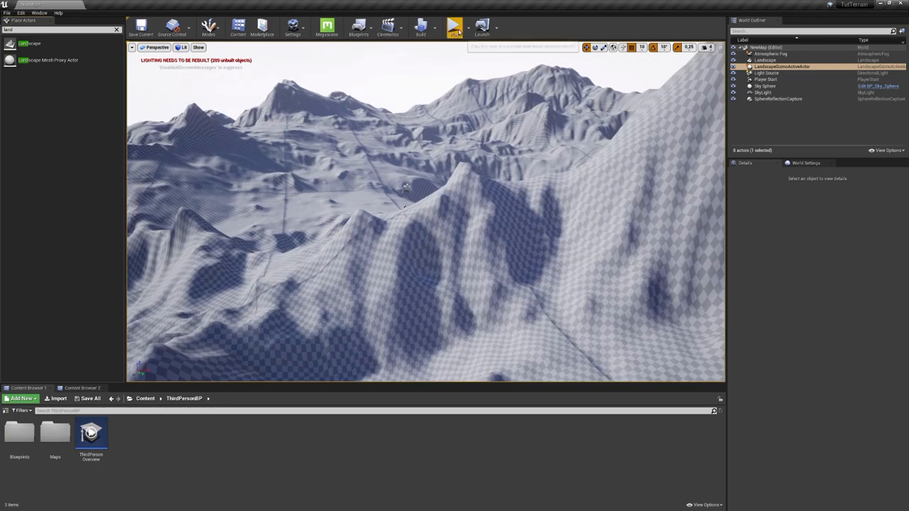
# Step: Play the level and run the third-person character across the mountain slopes
pyautogui.click(454, 27)
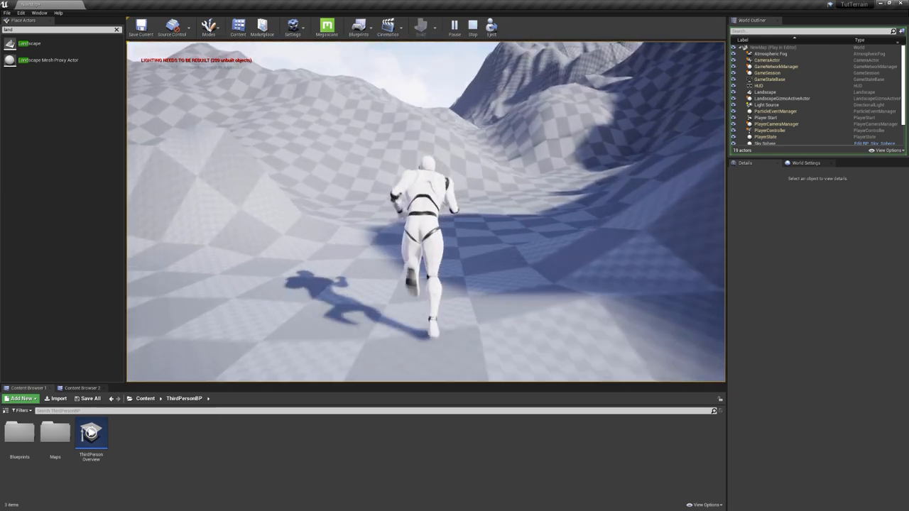
pyautogui.click(471, 26)
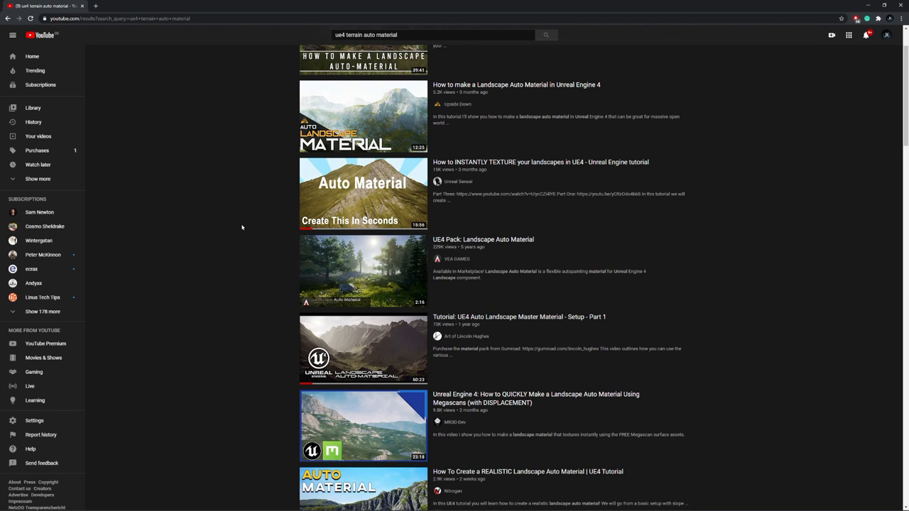
pyautogui.moveTo(472, 194)
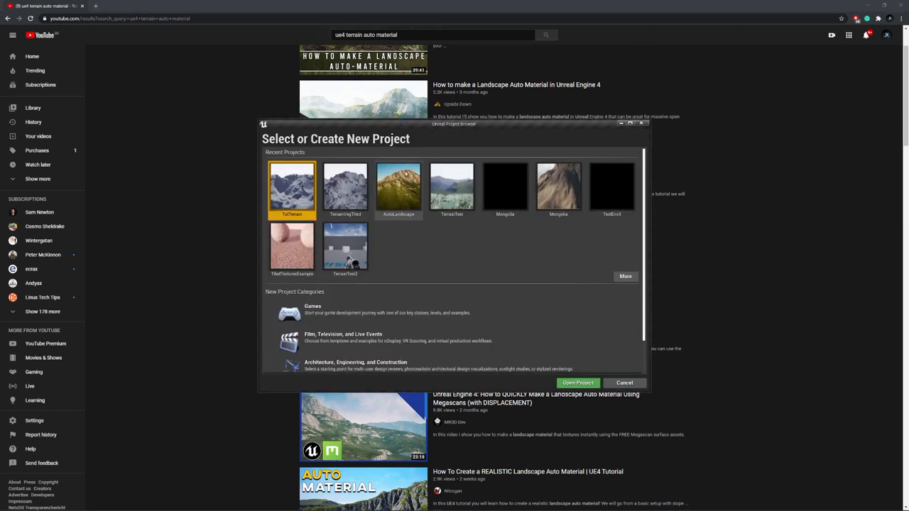
pyautogui.moveTo(397, 186)
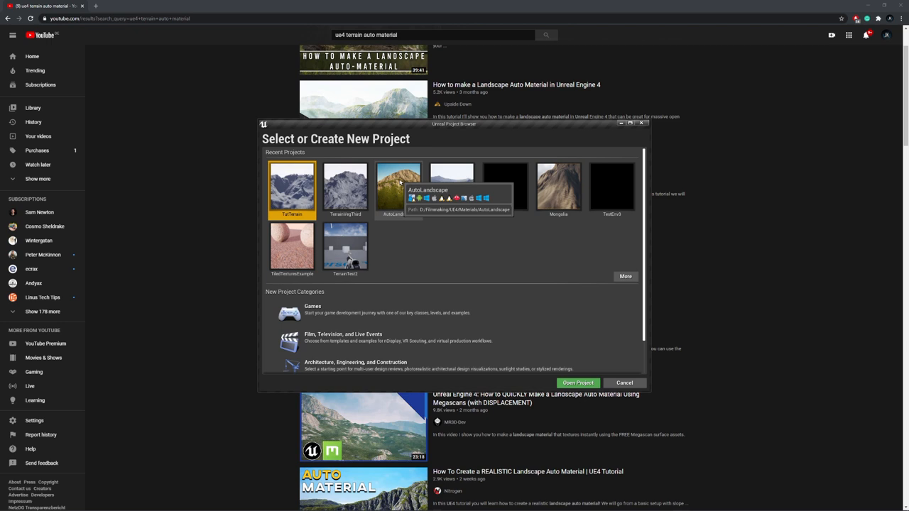
# Step: Choose the AutoLandscape project in the Unreal project browser
pyautogui.click(397, 187)
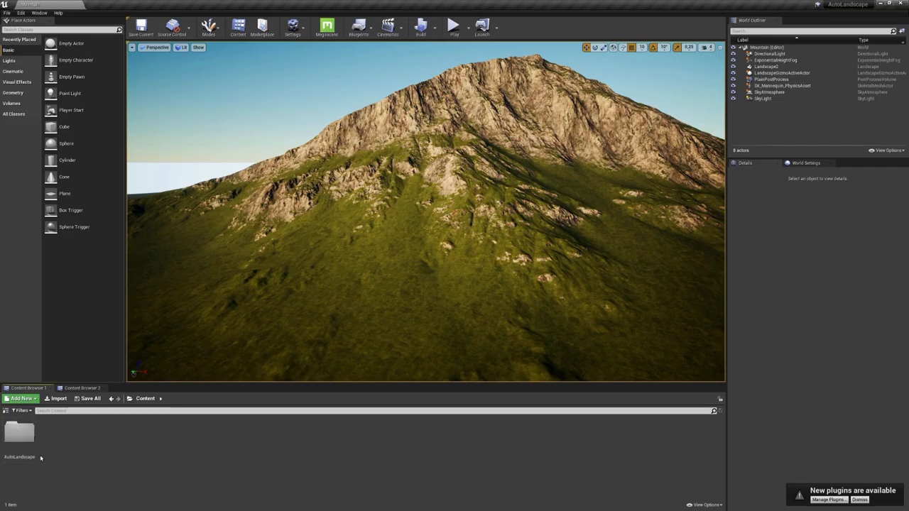
# Step: Migrate the AutoLandscape folder and its assets into the TutTerrain project's Content folder
pyautogui.rightClick(20, 434)
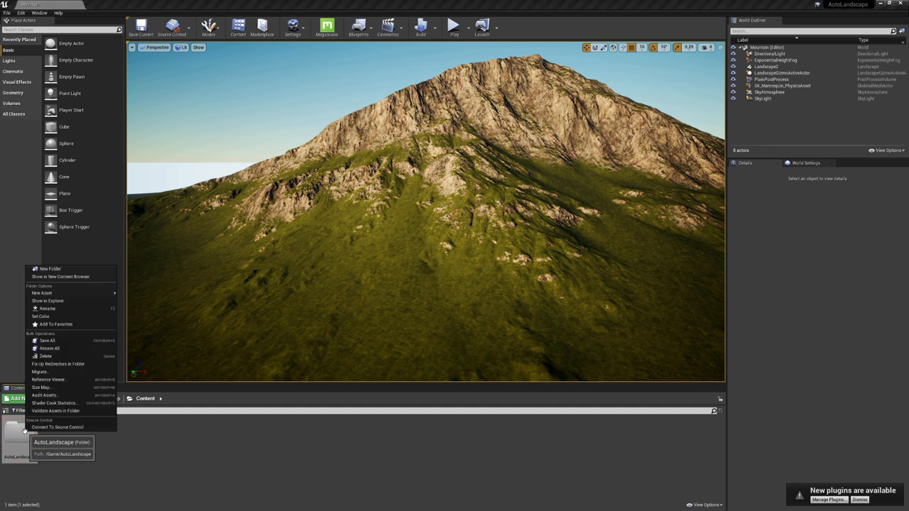
pyautogui.click(40, 372)
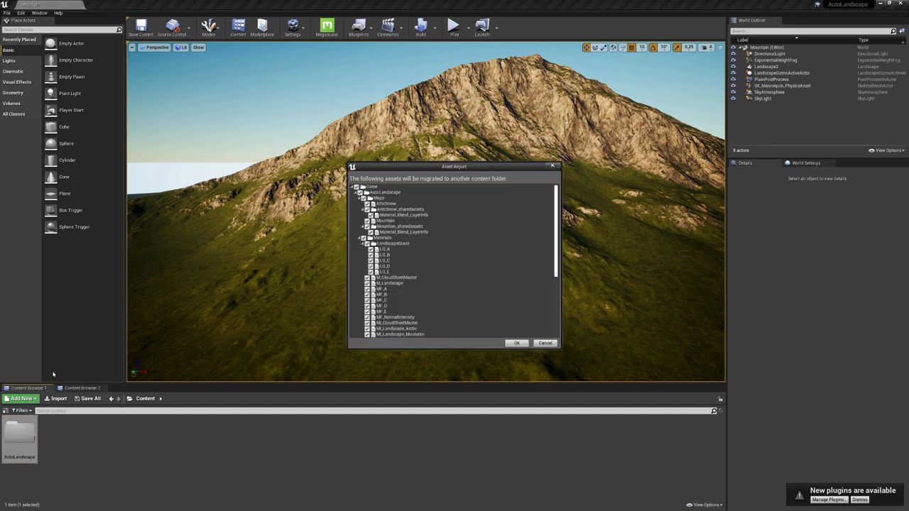
pyautogui.click(517, 342)
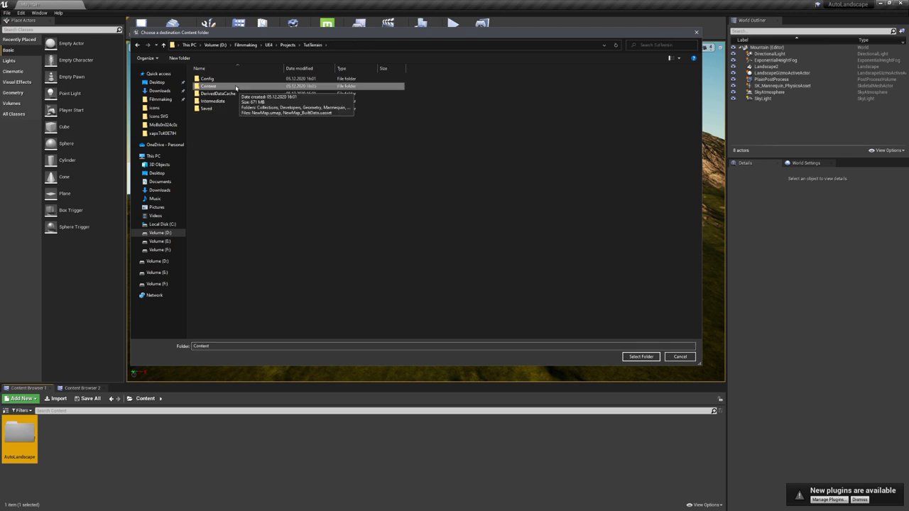
pyautogui.click(639, 357)
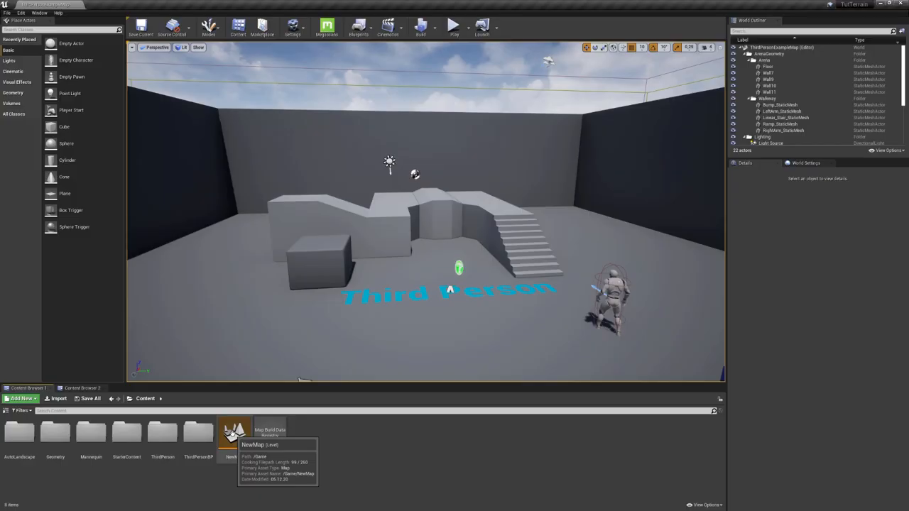
# Step: Load the NewMap level and select its mountain landscape for the material assignment
pyautogui.doubleClick(234, 432)
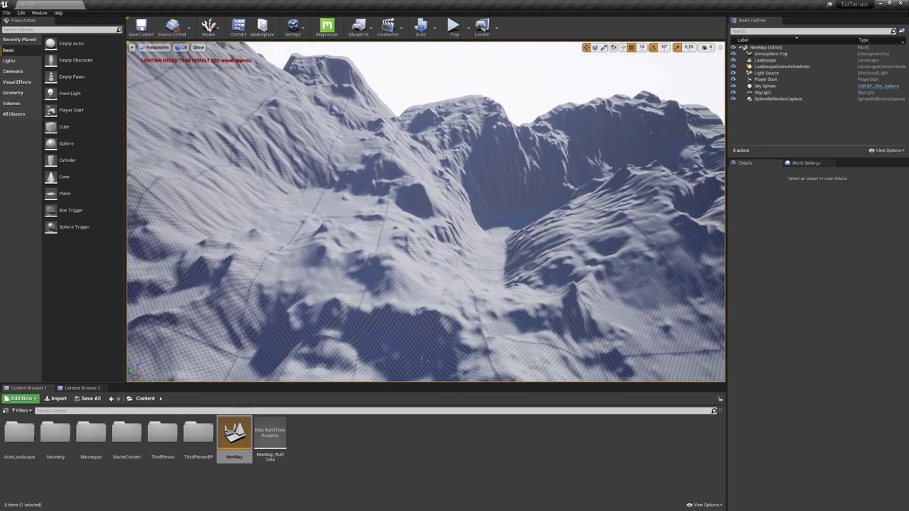
pyautogui.click(766, 59)
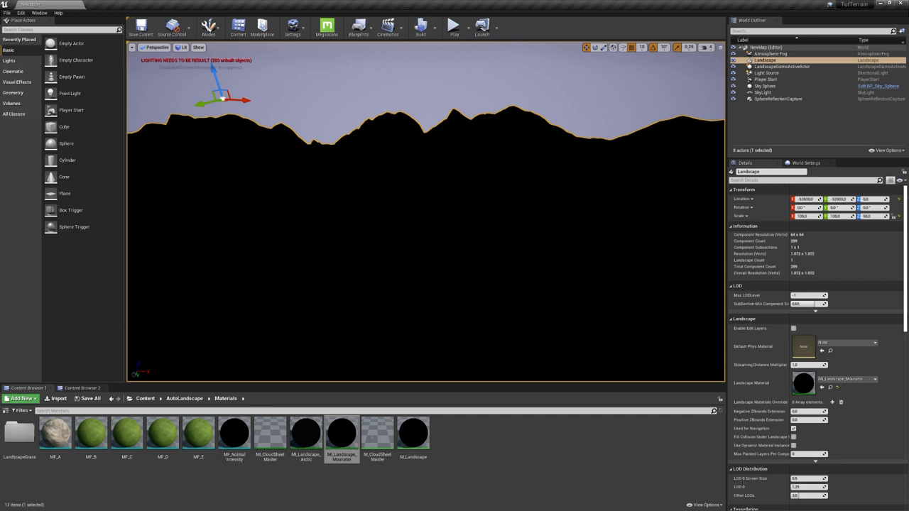
# Step: Switch to Landscape editing mode with the Paint tools showing
pyautogui.click(207, 27)
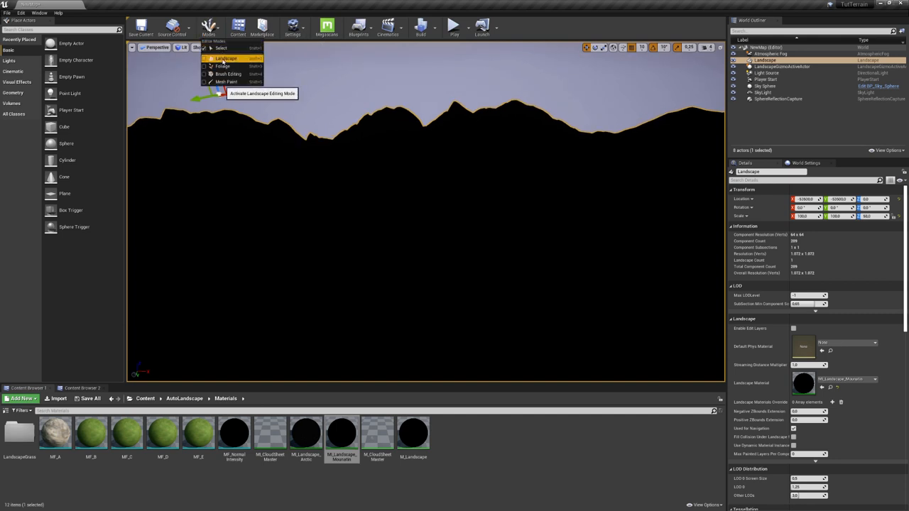
pyautogui.click(225, 59)
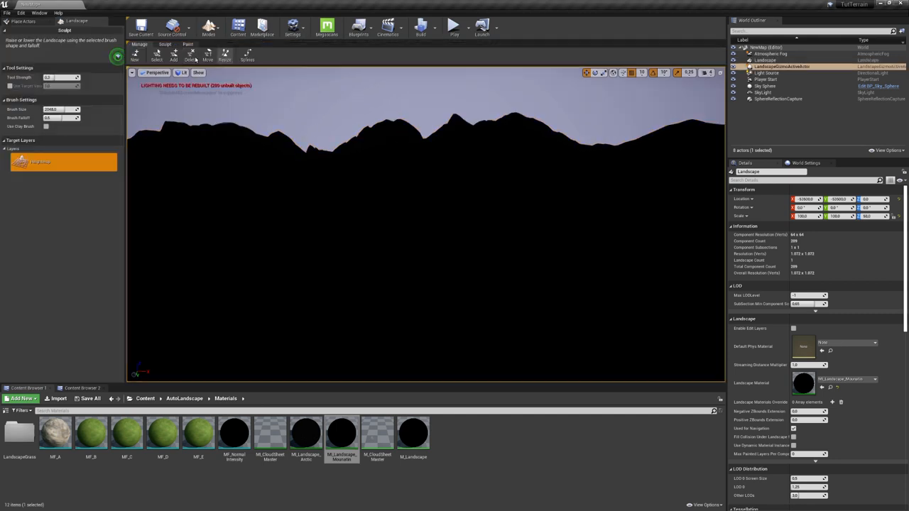
pyautogui.click(188, 44)
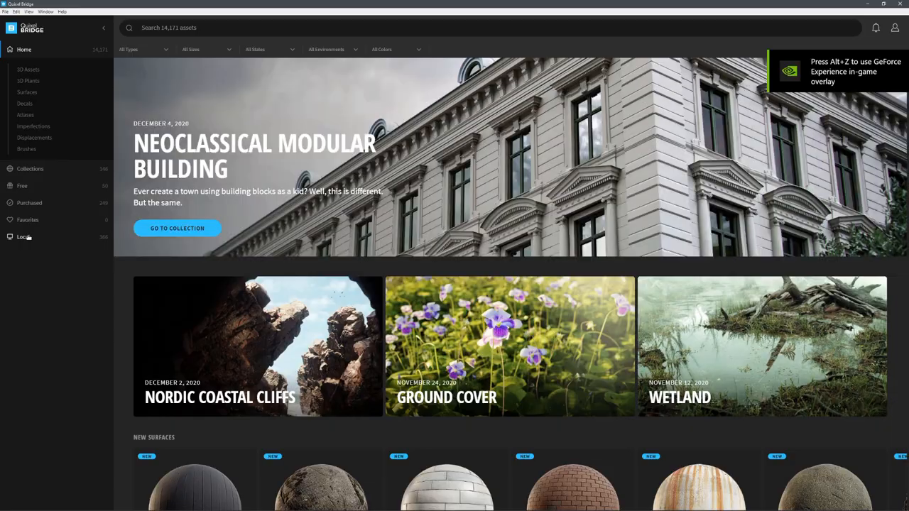
# Step: Export the snowy pine-needle surface and Rock Cliff Layered from local Megascans to Unreal
pyautogui.click(23, 236)
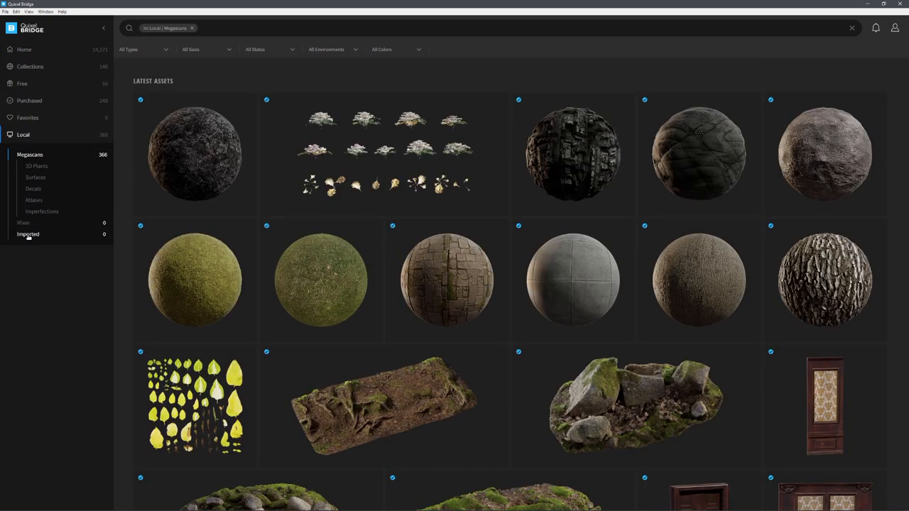
pyautogui.scroll(-3)
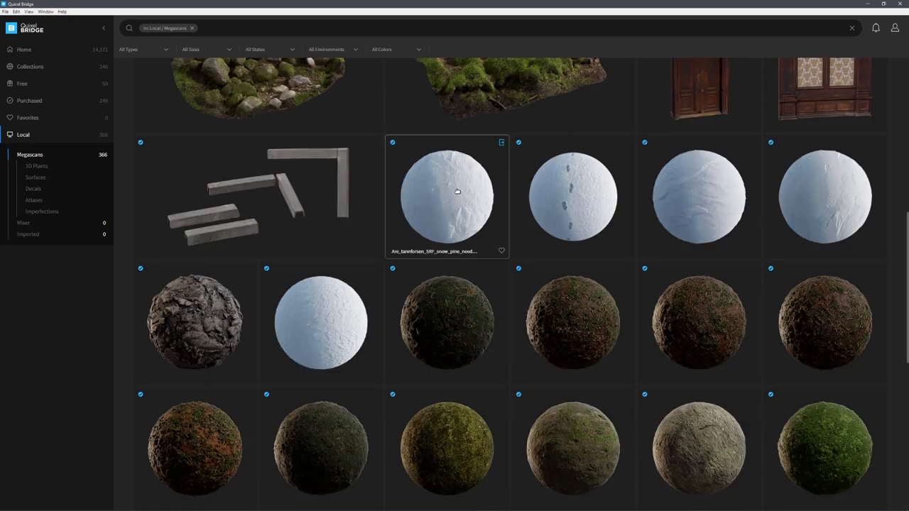
pyautogui.click(501, 142)
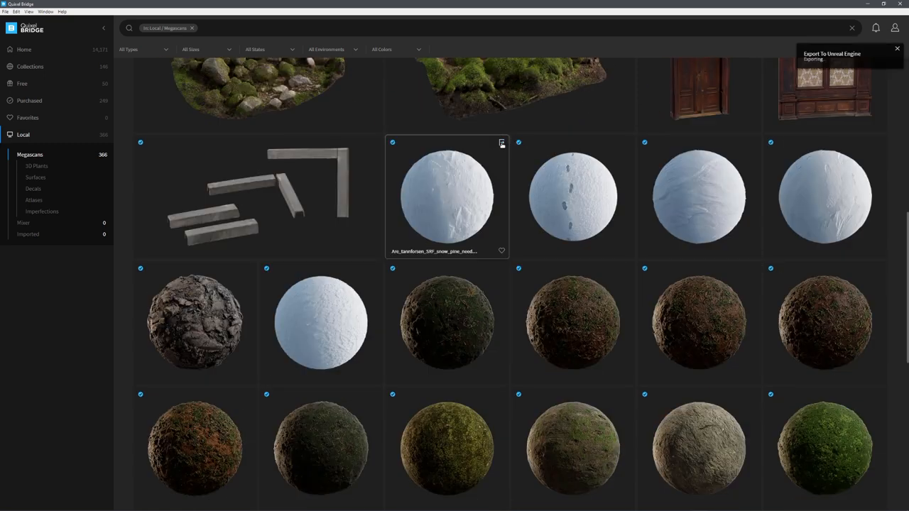
pyautogui.scroll(-3)
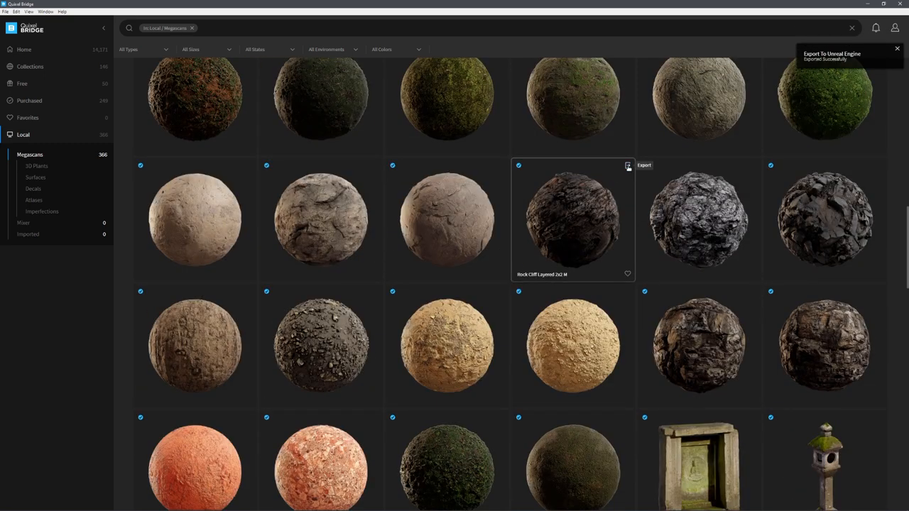
pyautogui.click(643, 164)
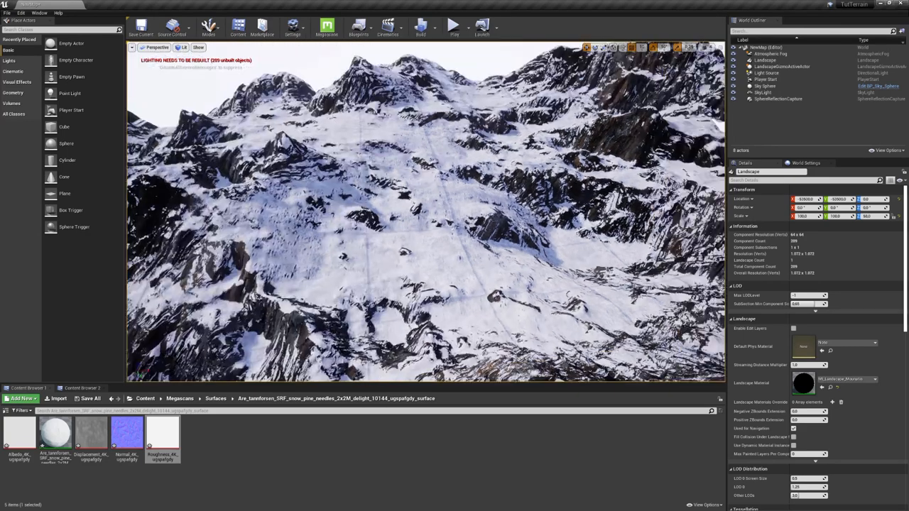
# Step: Show the toolbar Build options to build lighting only
pyautogui.click(435, 25)
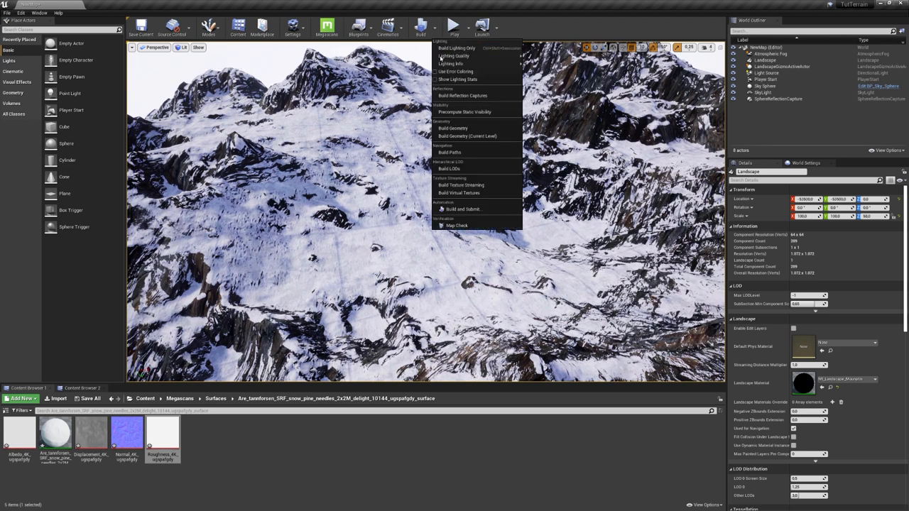
pyautogui.moveTo(454, 48)
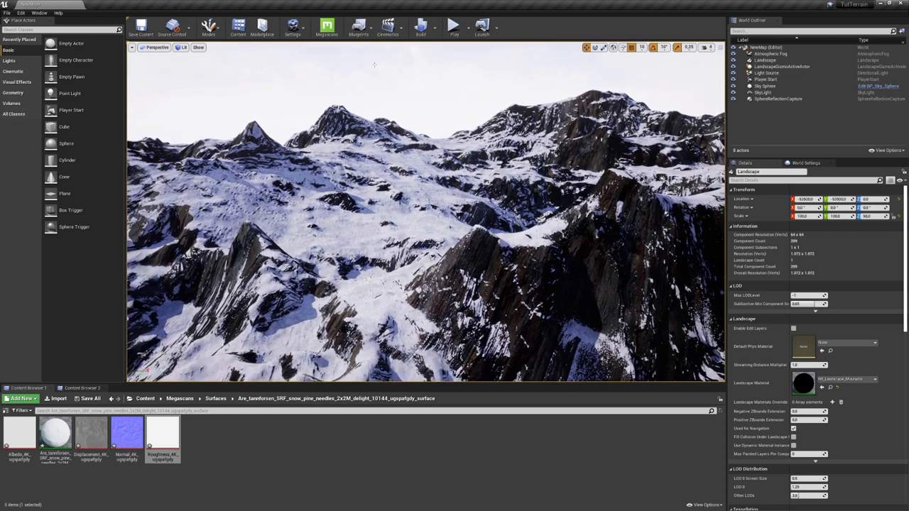
# Step: Add a new level sequence via Cinematics and open it in Sequencer
pyautogui.click(388, 28)
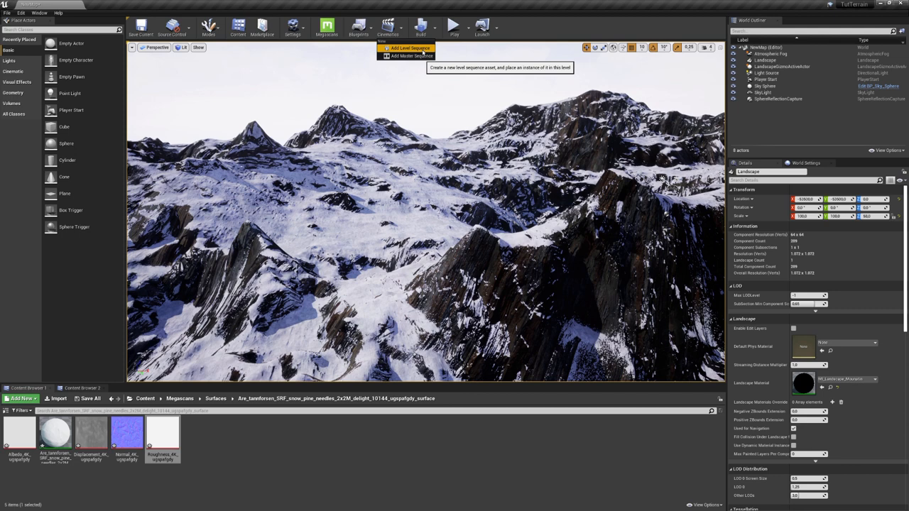
pyautogui.click(409, 48)
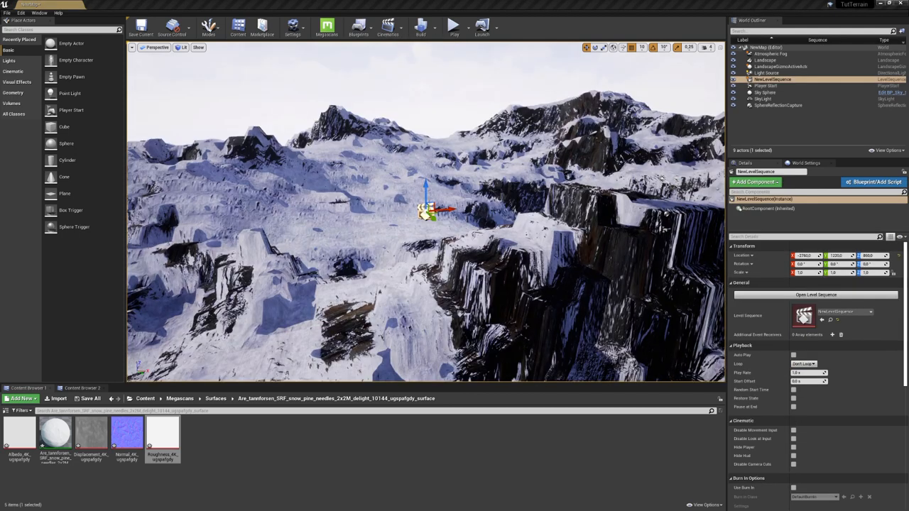
pyautogui.click(816, 294)
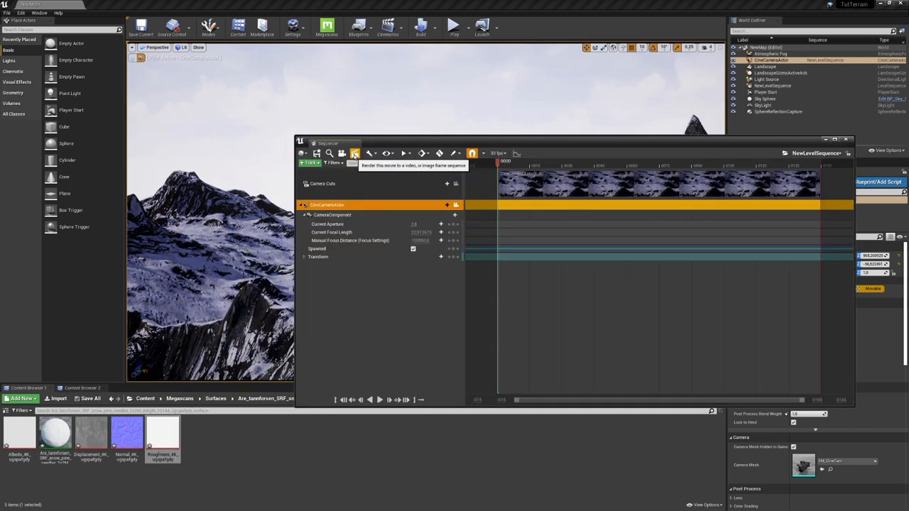
# Step: Set up Render Movie output for the sequence's camera and capture the frames
pyautogui.click(355, 153)
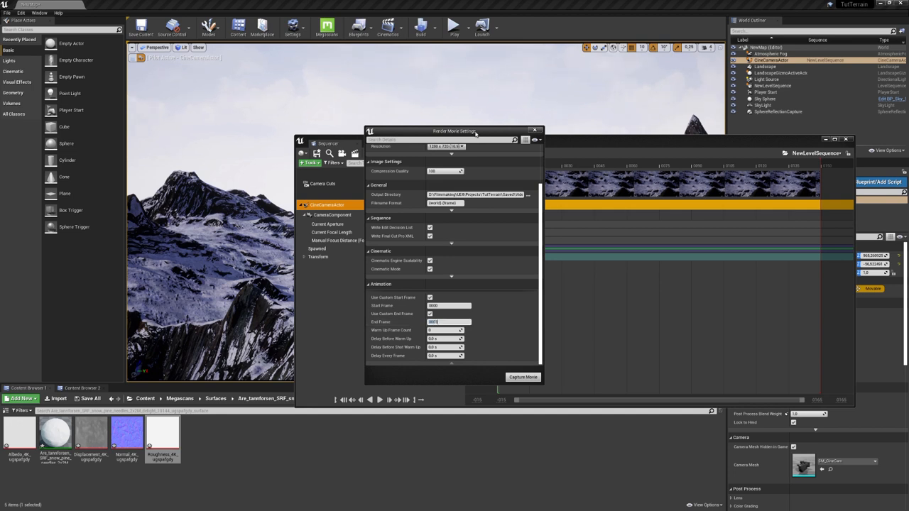
pyautogui.moveTo(454, 131); pyautogui.dragTo(267, 144)
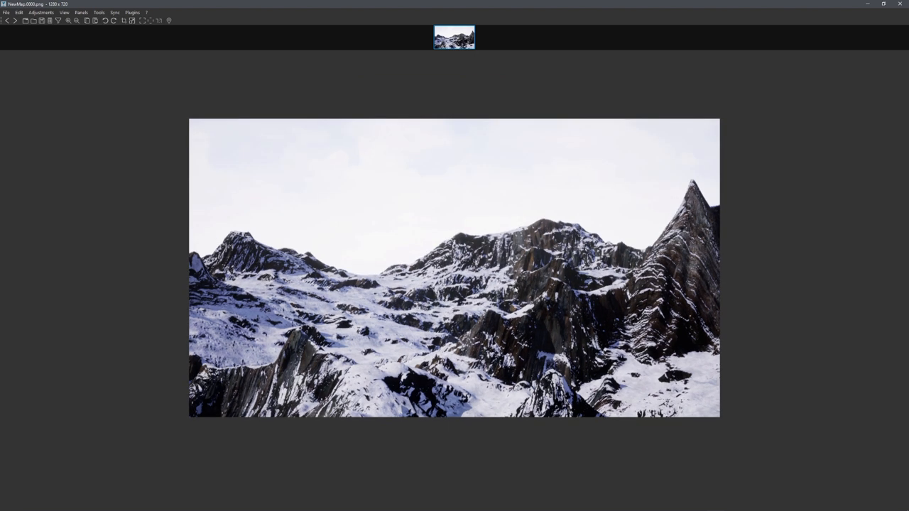
pyautogui.moveTo(611, 185)
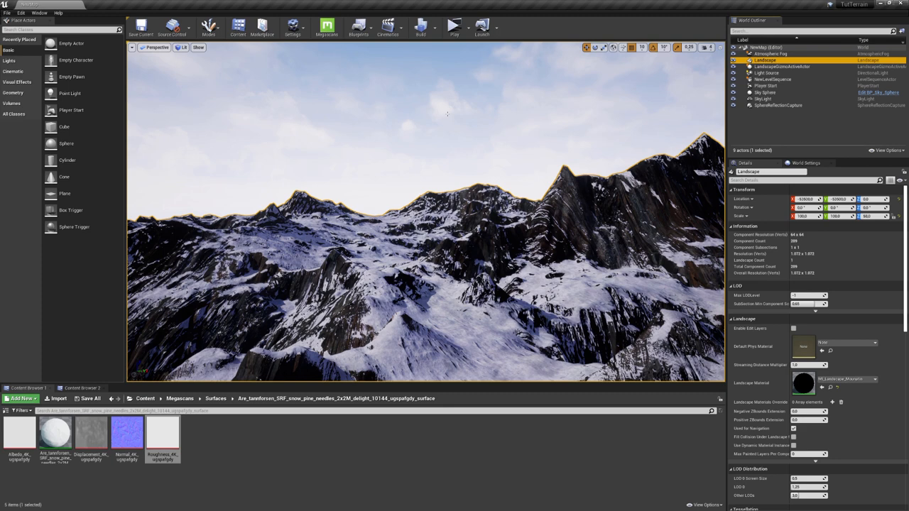
# Step: Show Unreal's File options for exporting after reviewing the rendered PNG
pyautogui.click(6, 13)
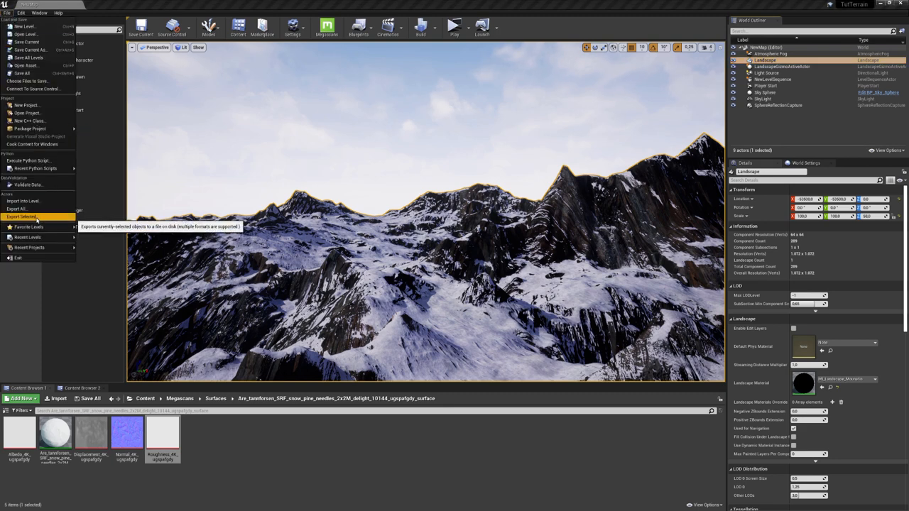